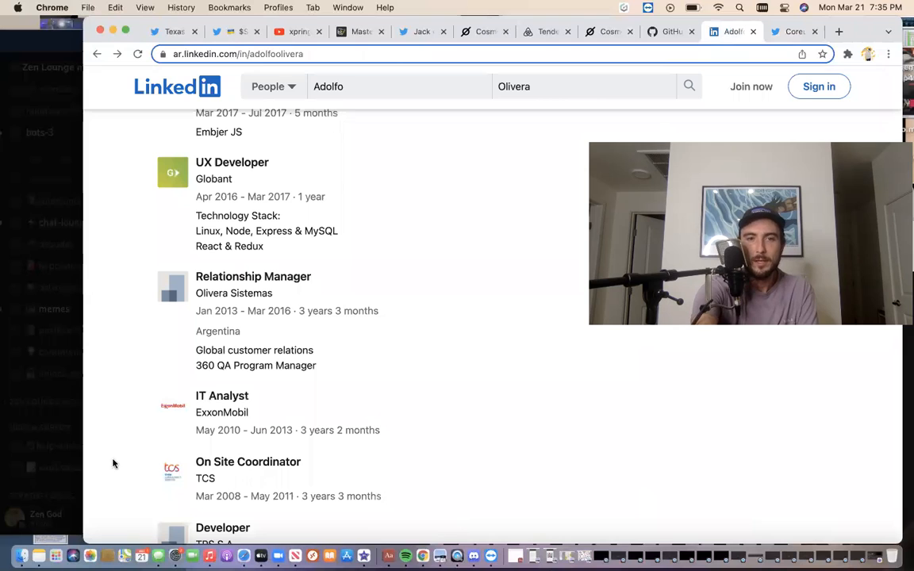
pyautogui.moveTo(187, 404)
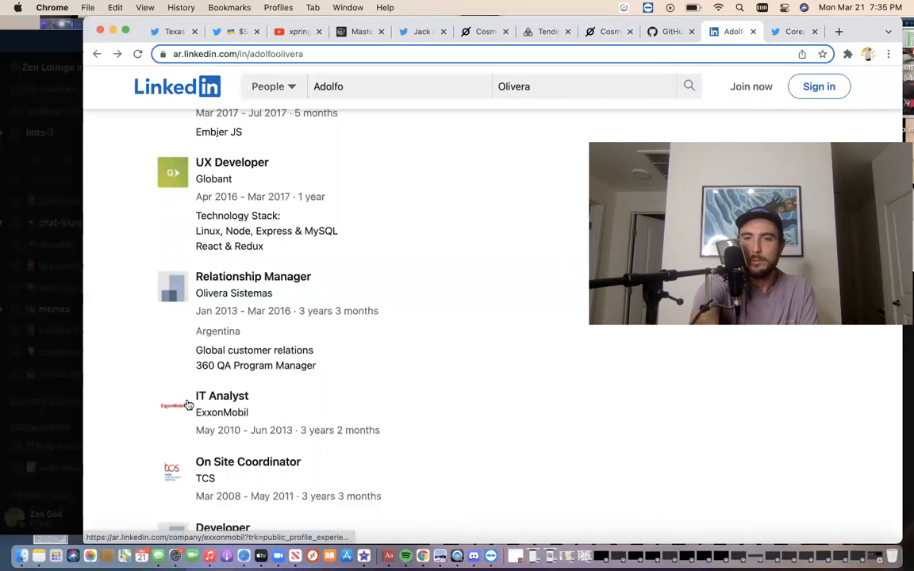
# - Scroll the current page, then switch to the cosmos/cosmos-sdk GitHub README tab
pyautogui.scroll(-3)
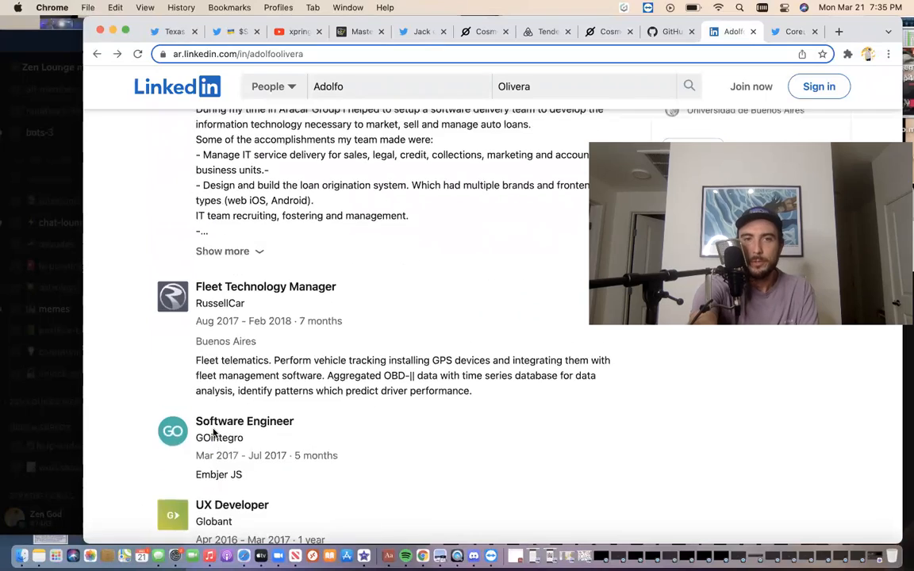
pyautogui.scroll(3)
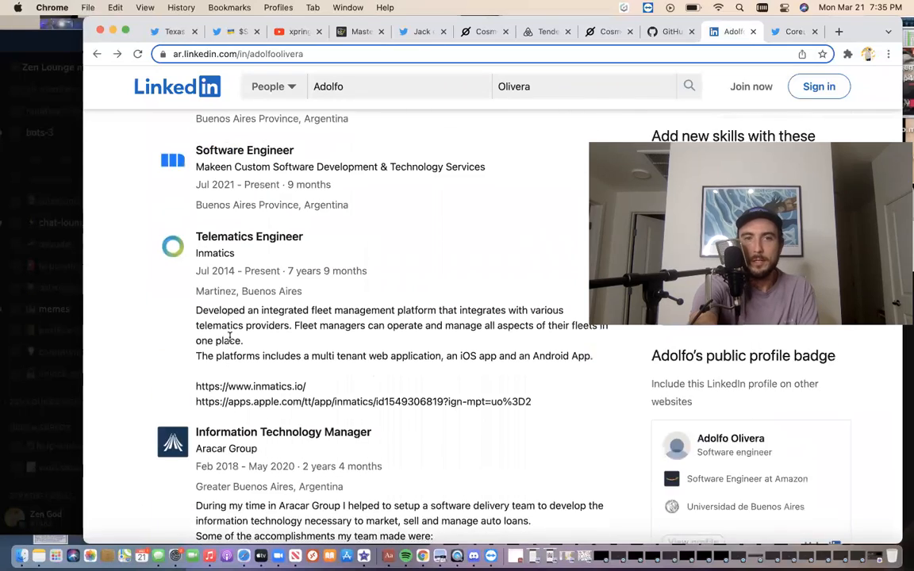
pyautogui.scroll(3)
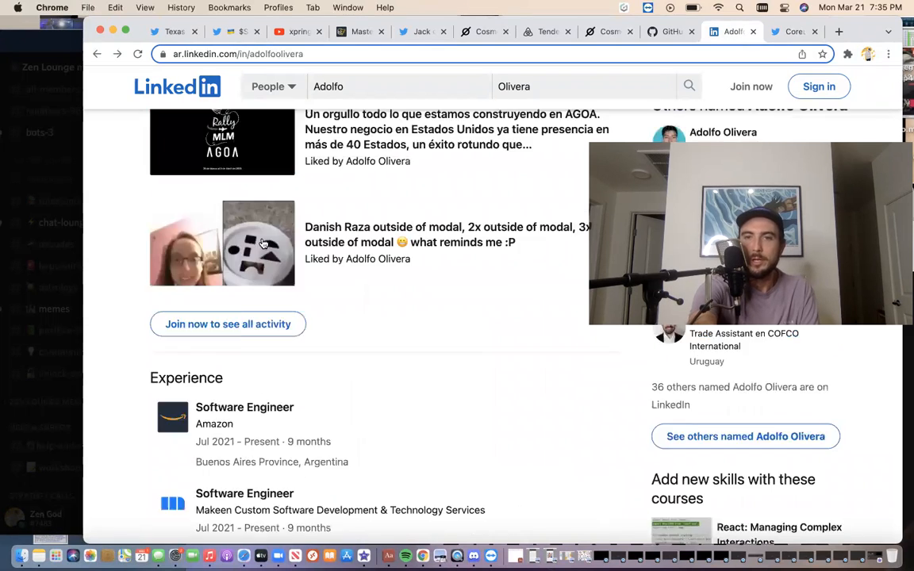
pyautogui.scroll(-3)
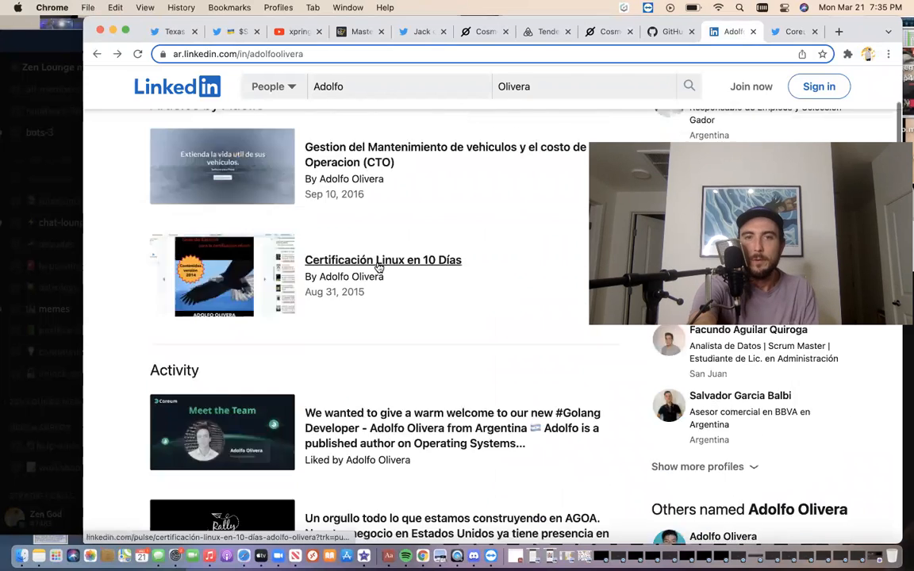
pyautogui.scroll(3)
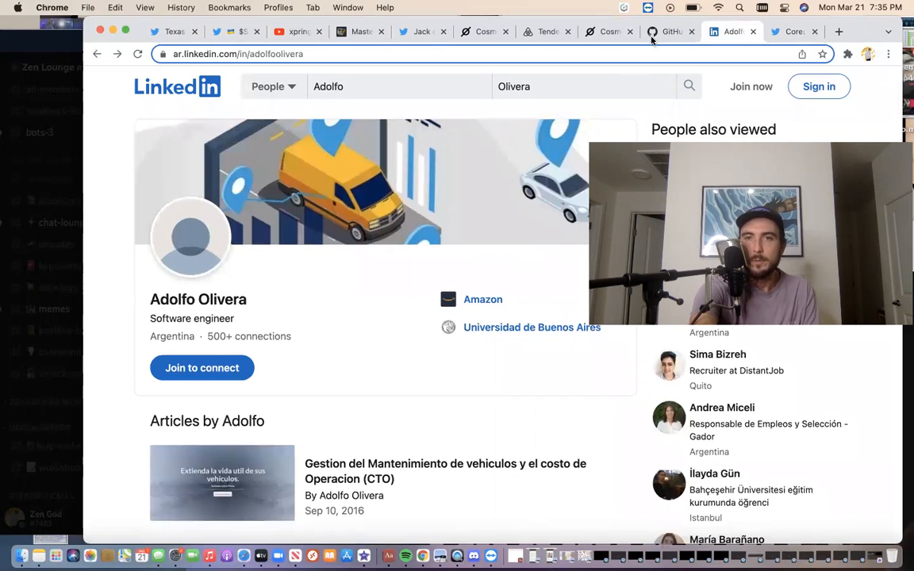
pyautogui.moveTo(670, 31)
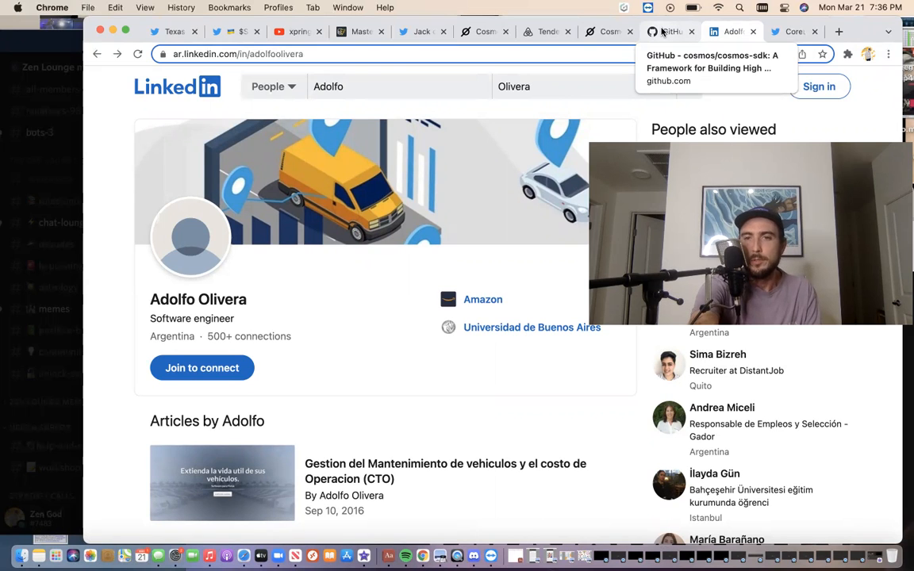
pyautogui.click(669, 31)
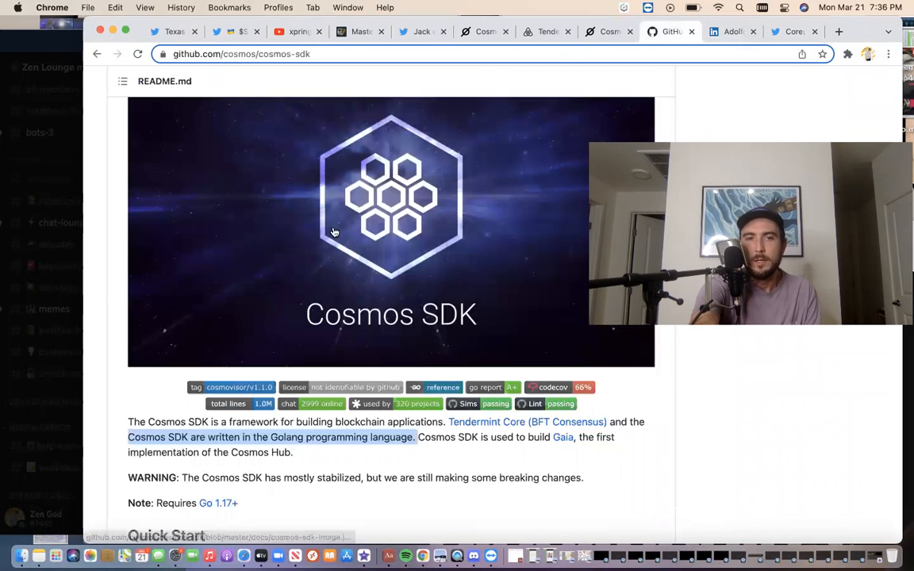
pyautogui.moveTo(191, 450)
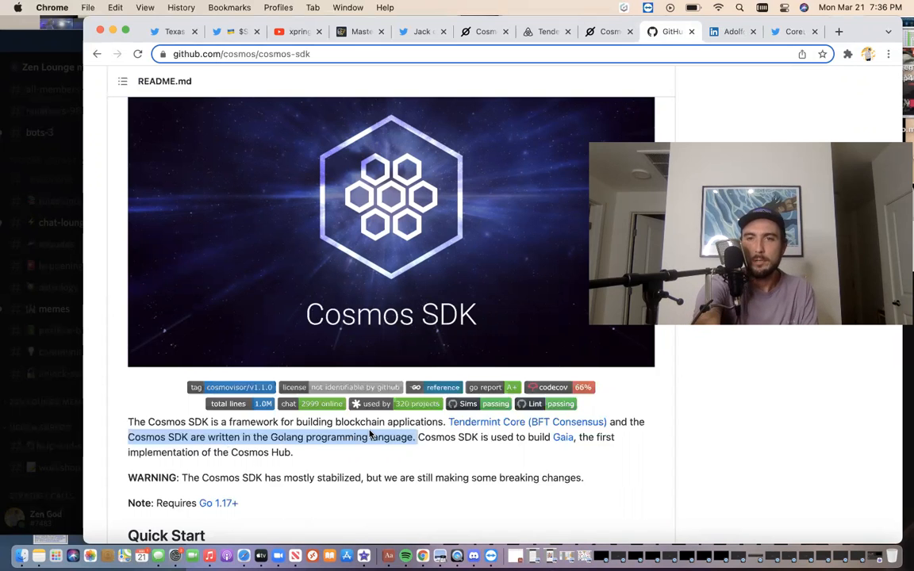
# - Scroll cosmos.network's 'What will you build?' section down to game economies and grants
pyautogui.click(607, 32)
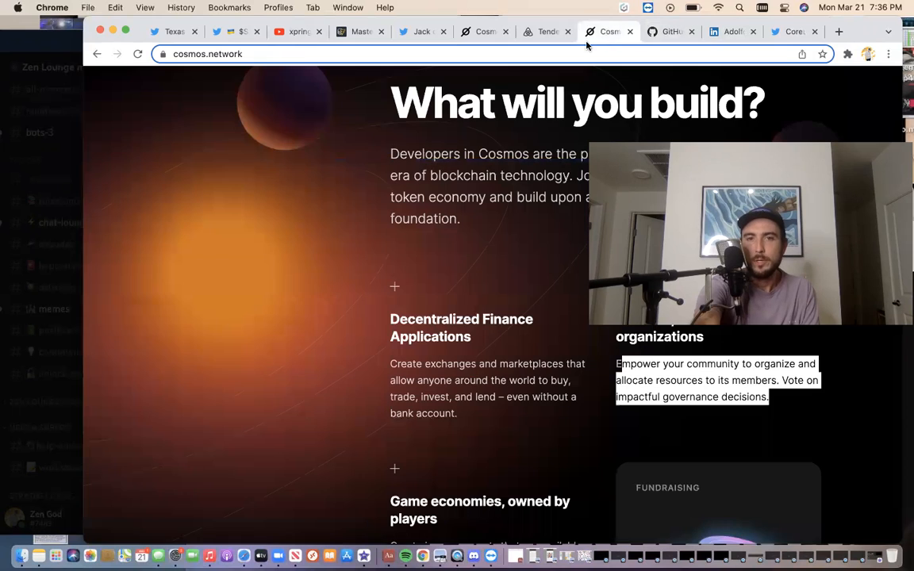
pyautogui.scroll(-3)
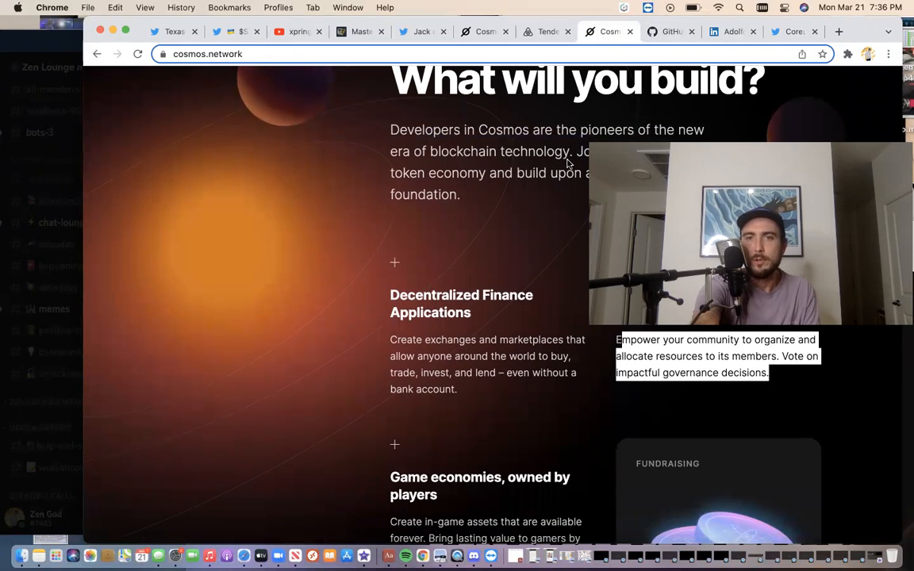
pyautogui.scroll(-3)
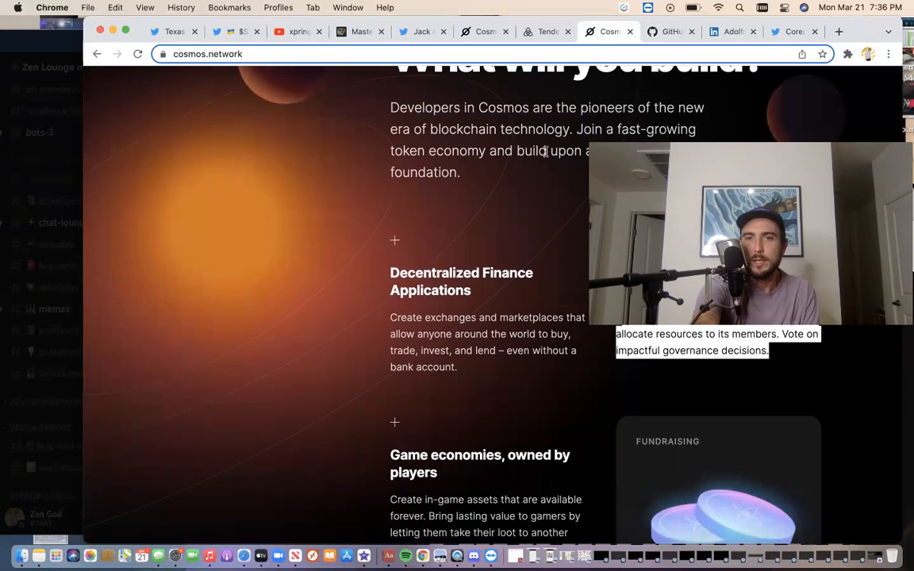
pyautogui.scroll(-3)
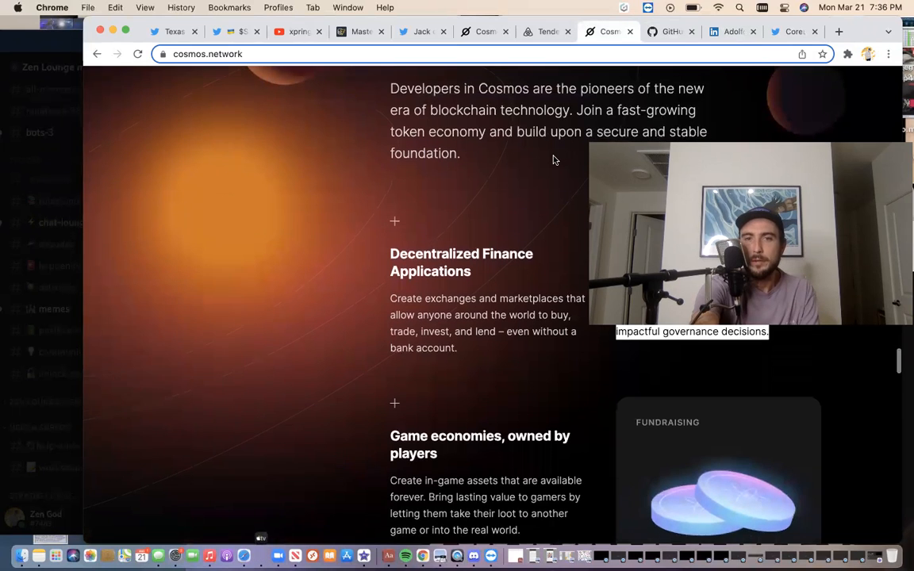
pyautogui.scroll(-3)
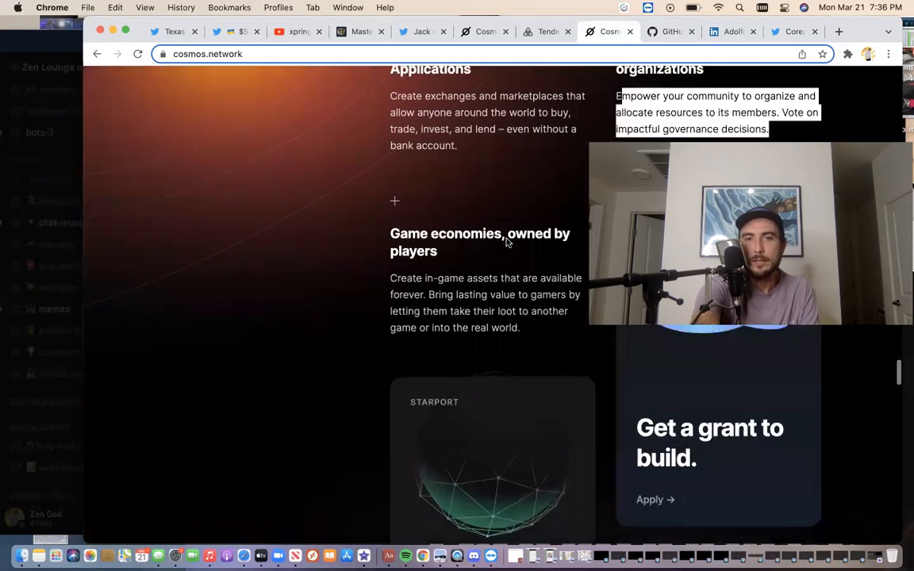
pyautogui.scroll(-3)
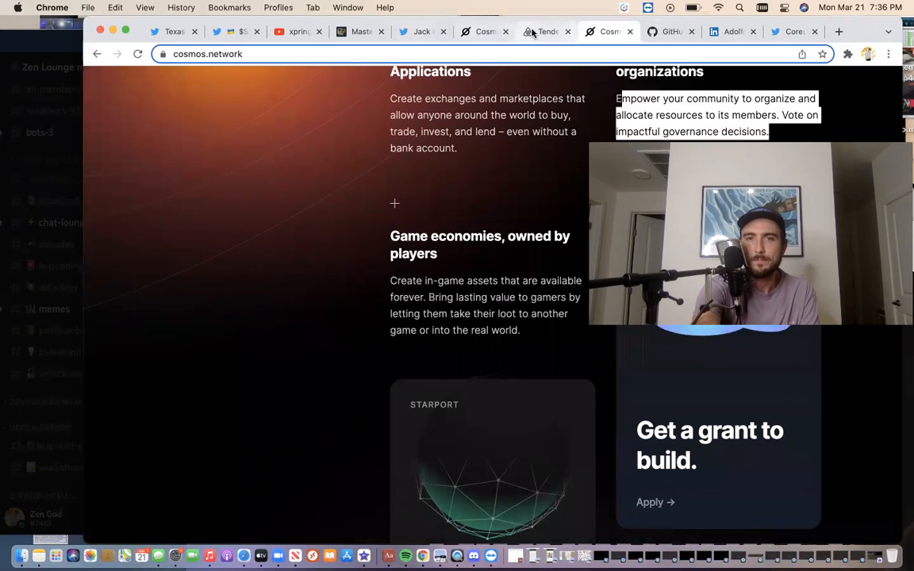
# - Glance at the tendermint.com tab, then return to the v1.cosmos.network/sdk page
pyautogui.click(484, 31)
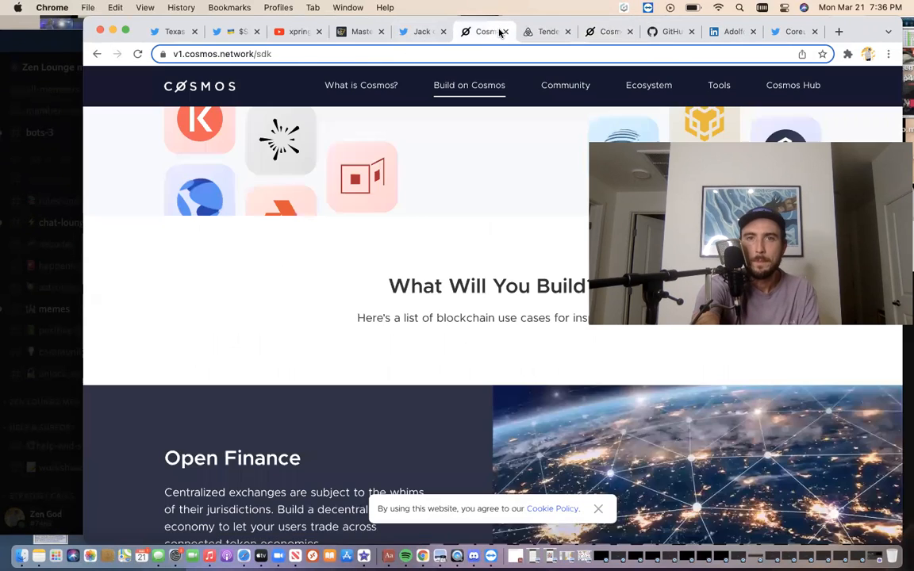
pyautogui.click(546, 32)
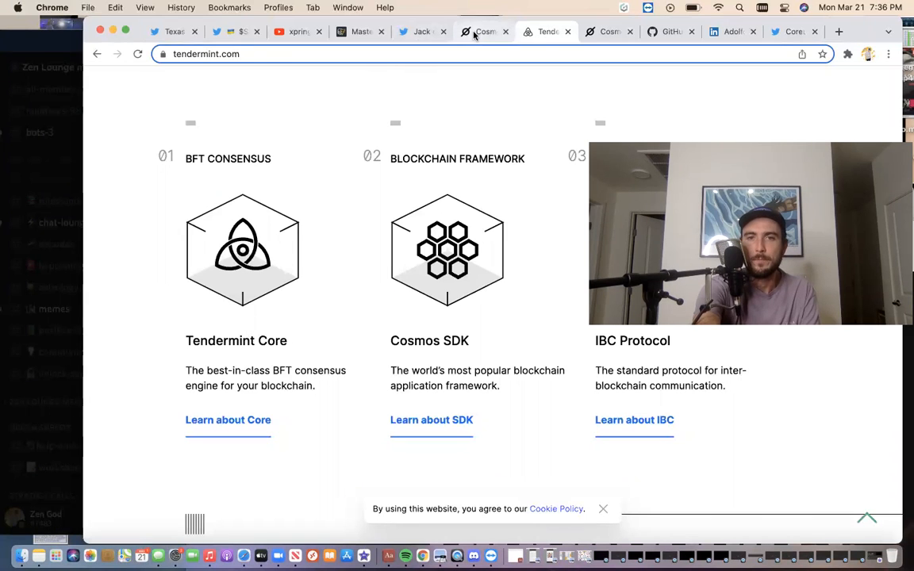
pyautogui.click(484, 32)
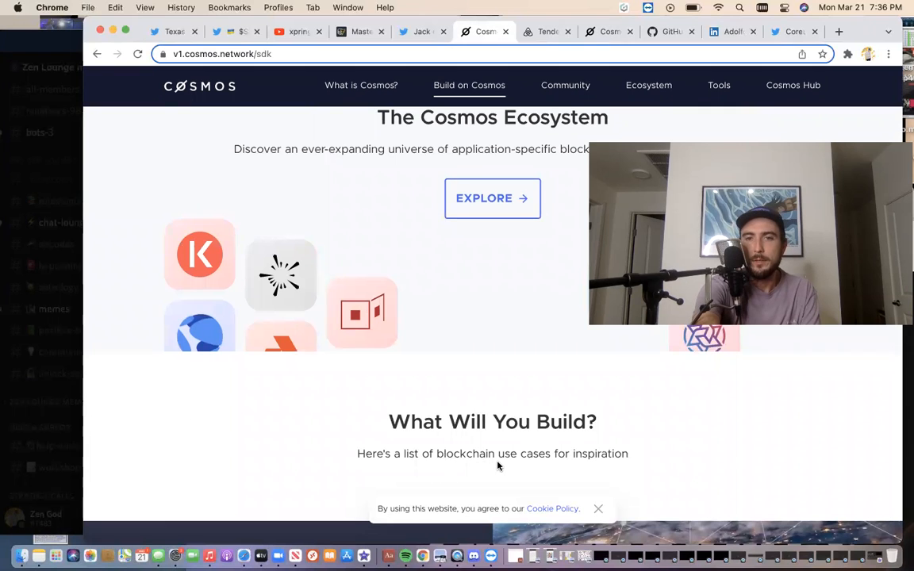
# - Scroll past cross-border payments and real estate use cases to the SDK Docs, Forum and Chat cards
pyautogui.scroll(-3)
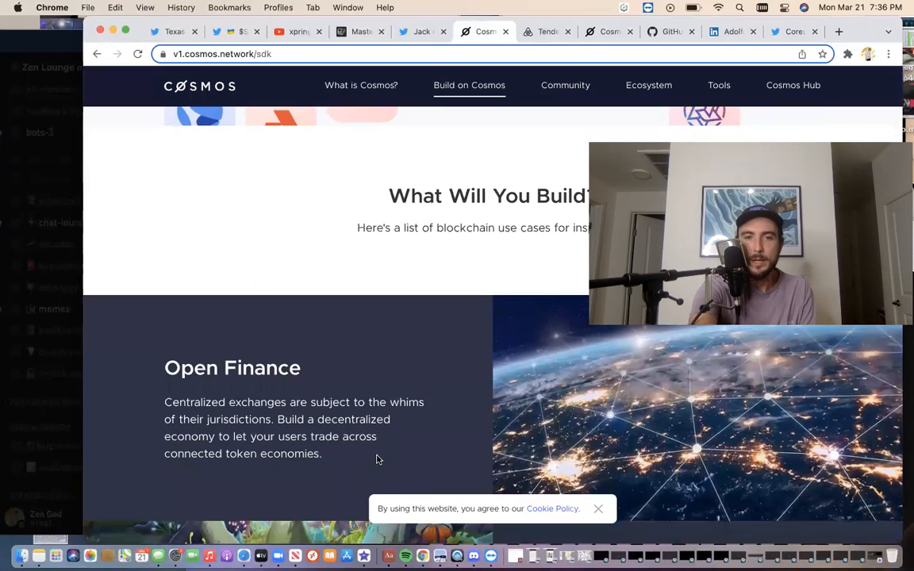
pyautogui.scroll(-3)
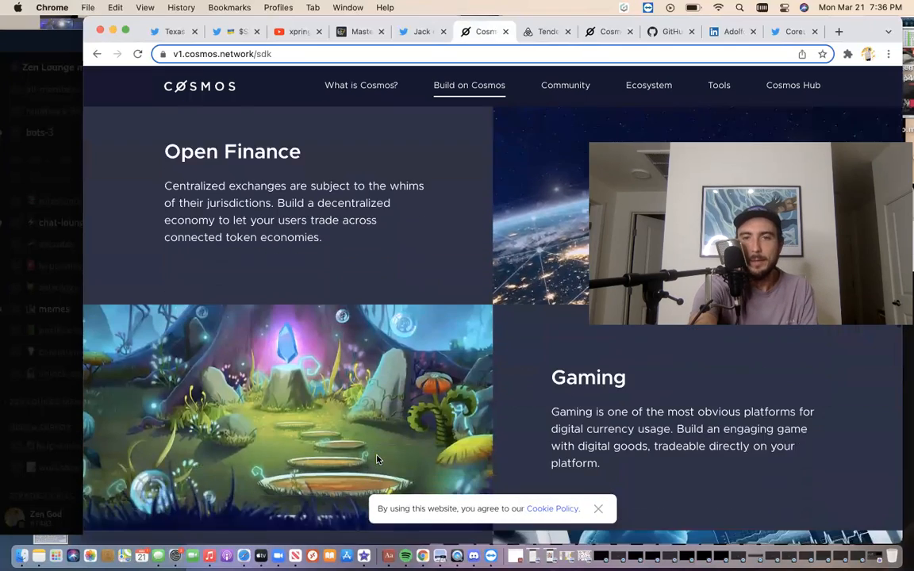
pyautogui.scroll(-3)
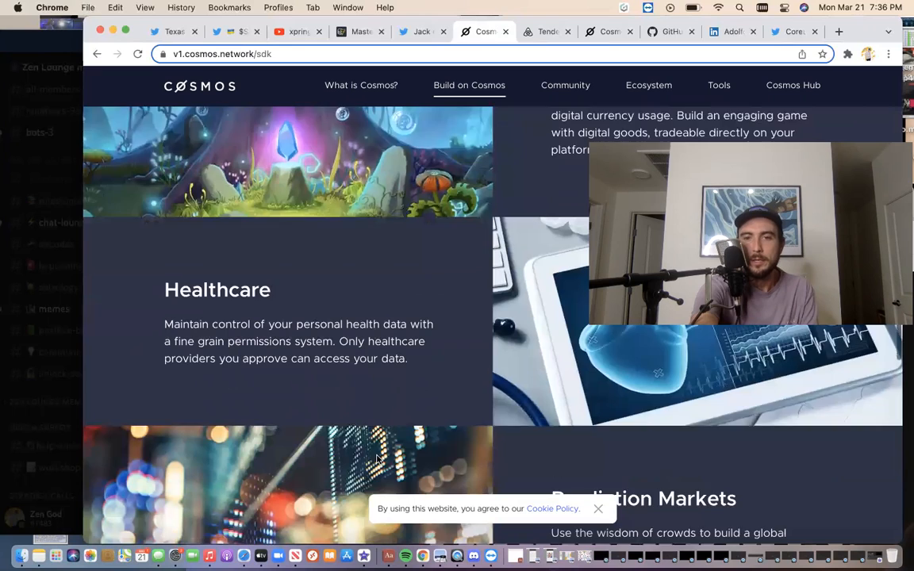
pyautogui.scroll(-3)
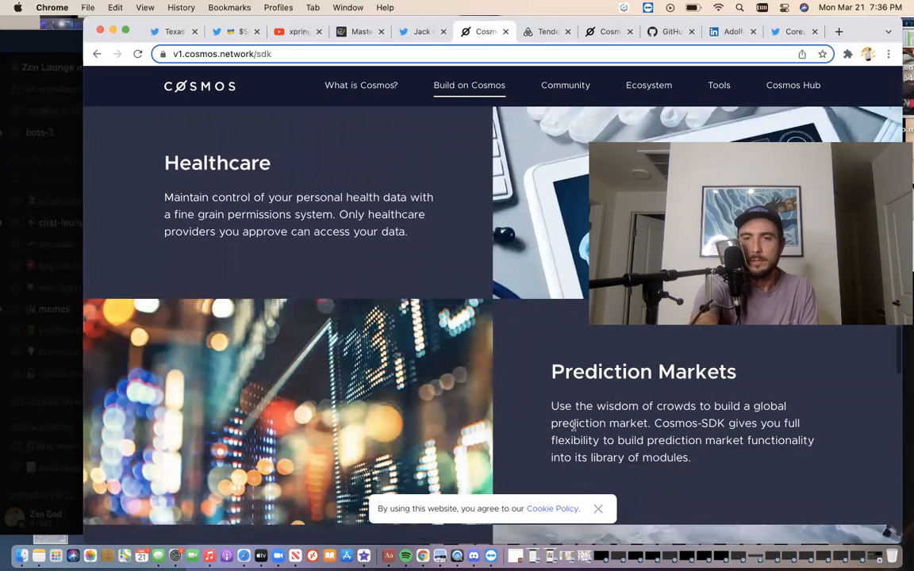
pyautogui.scroll(-3)
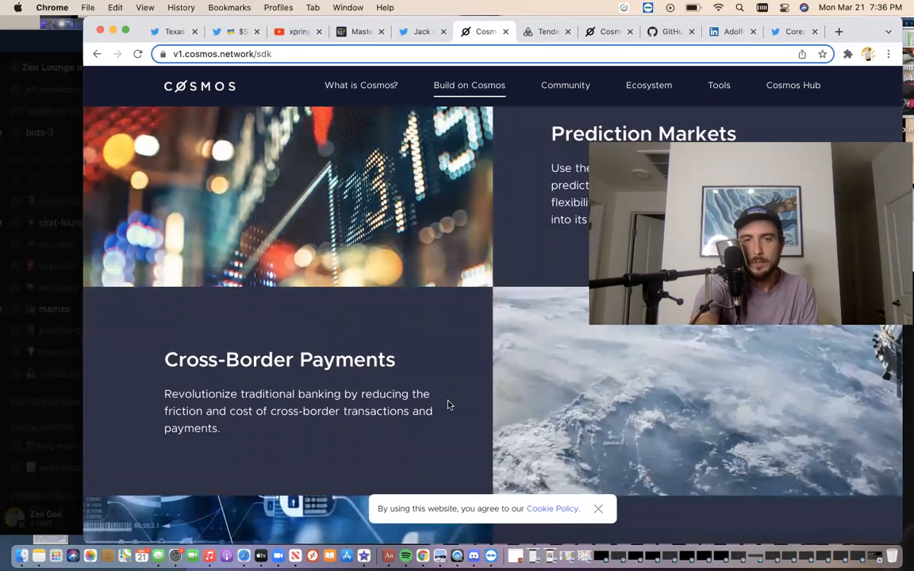
pyautogui.scroll(-3)
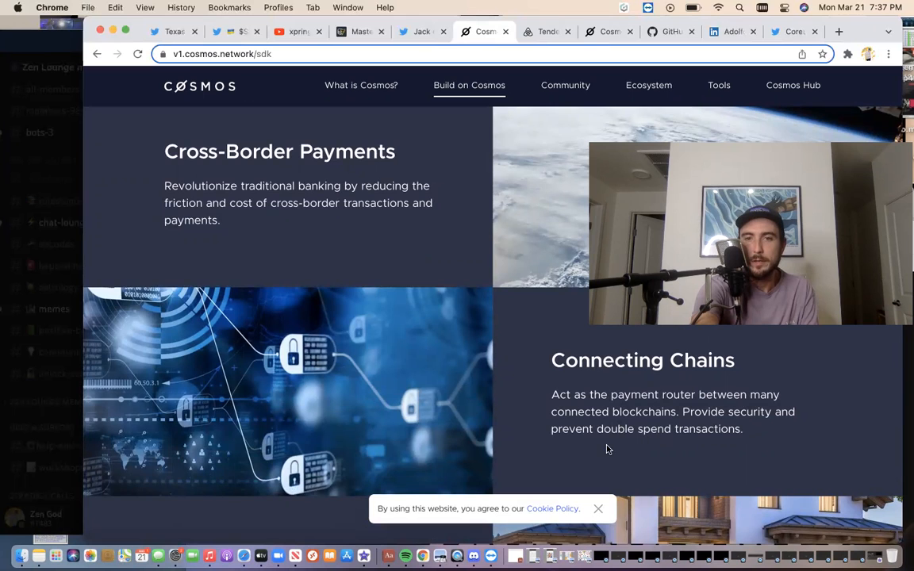
pyautogui.scroll(-3)
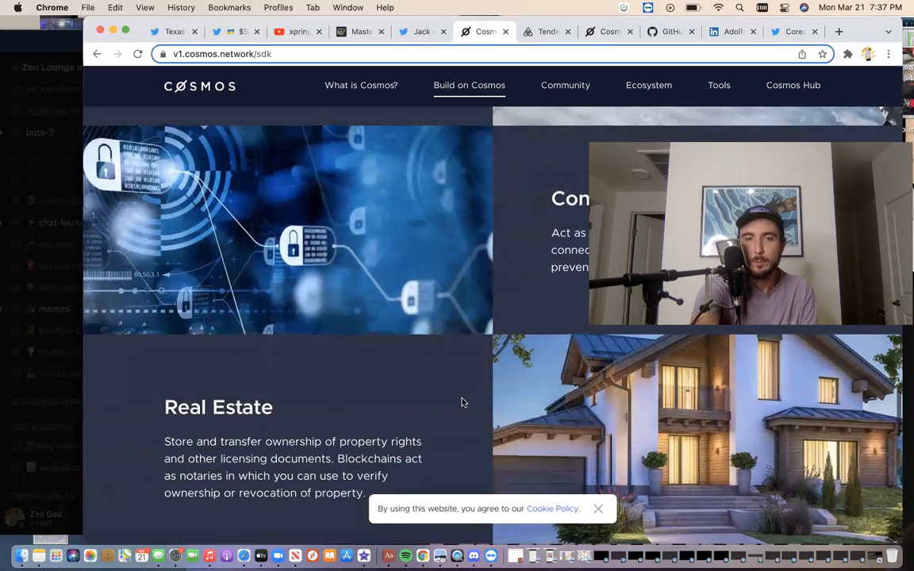
pyautogui.scroll(-3)
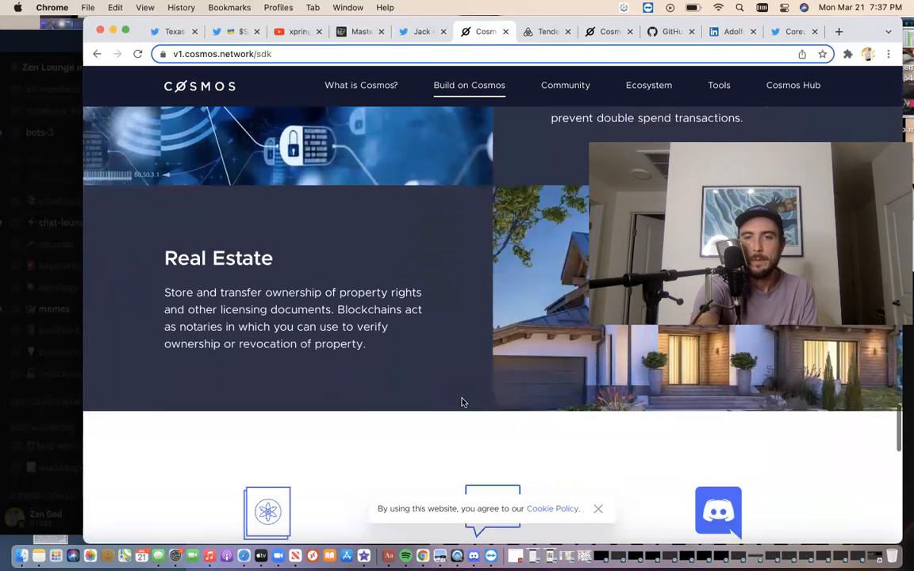
pyautogui.scroll(-3)
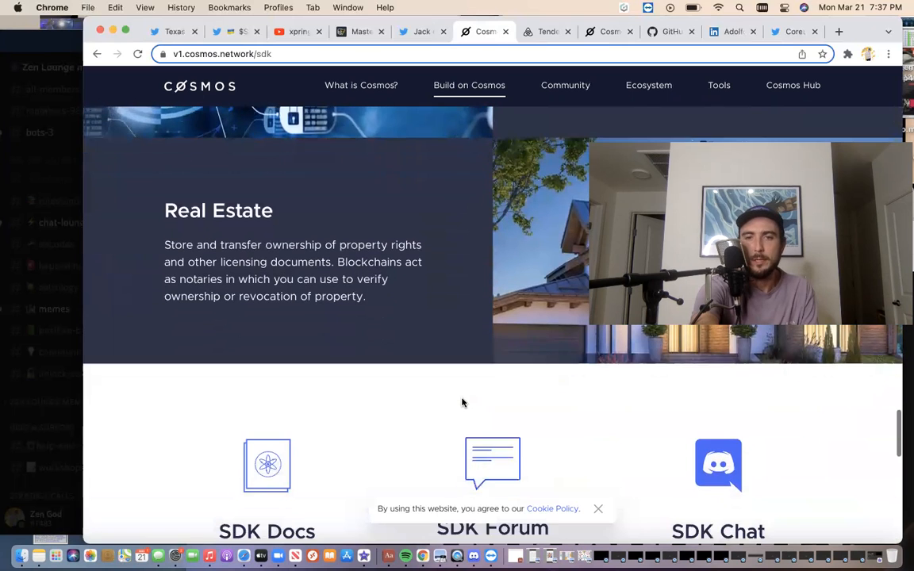
pyautogui.scroll(-3)
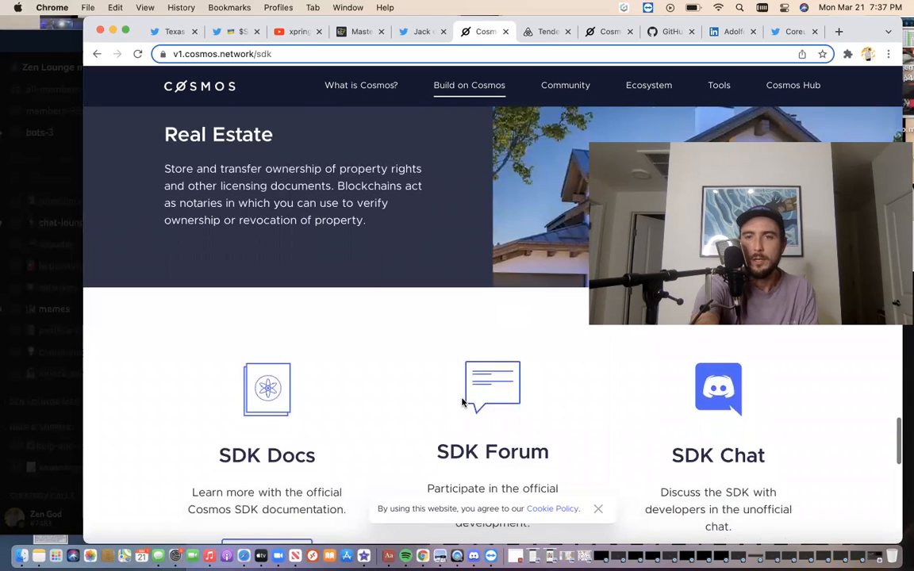
pyautogui.scroll(-3)
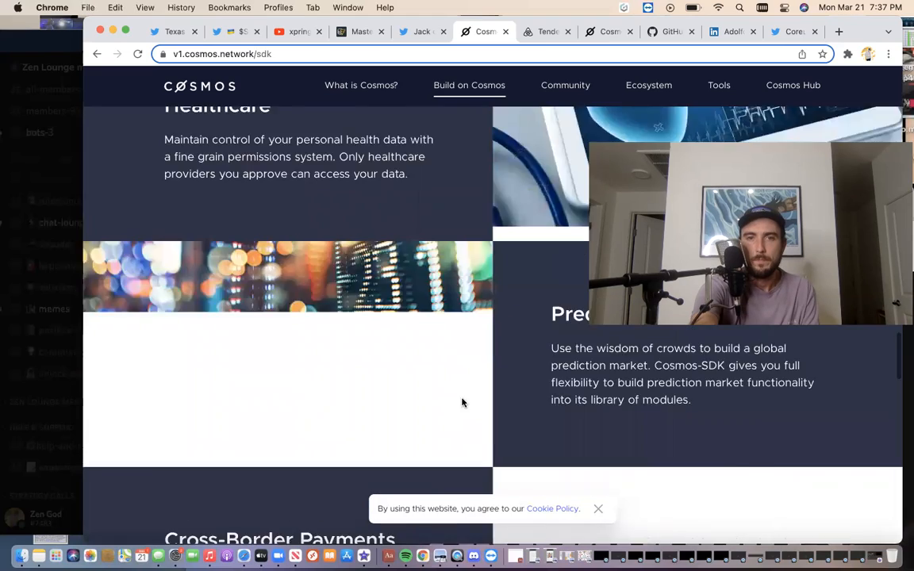
# - Scroll through the Cosmos SDK Features, then switch to Jack's tweet about Binance listing XRPL tokens
pyautogui.scroll(-3)
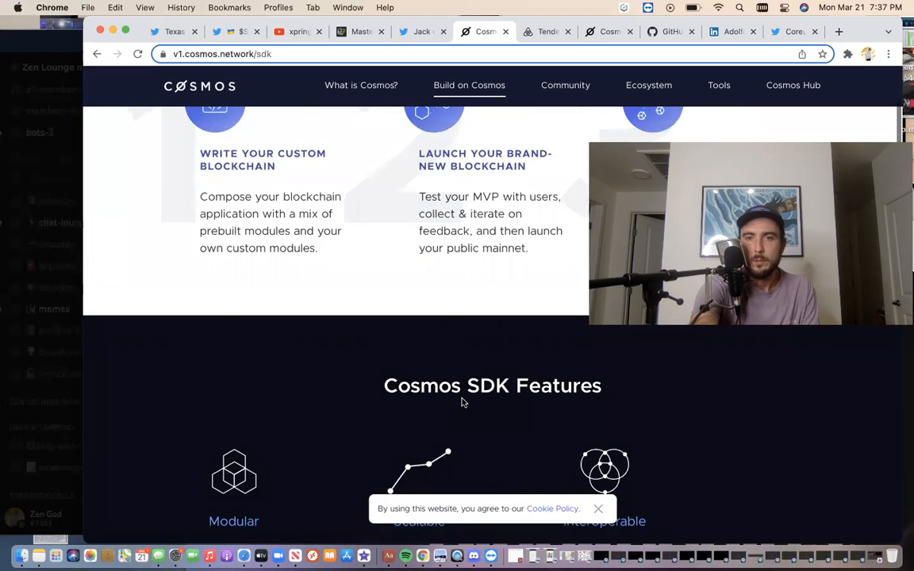
pyautogui.scroll(-3)
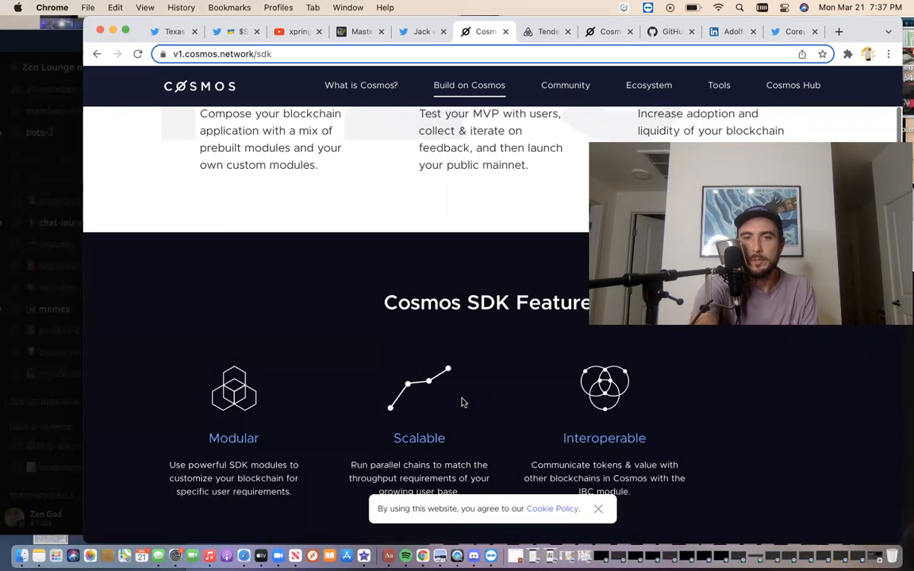
pyautogui.scroll(-3)
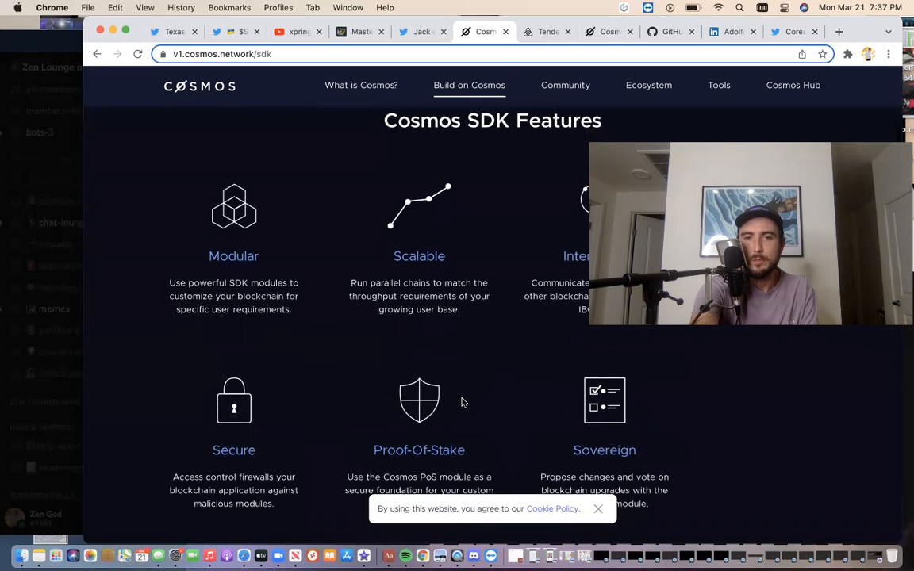
pyautogui.scroll(-3)
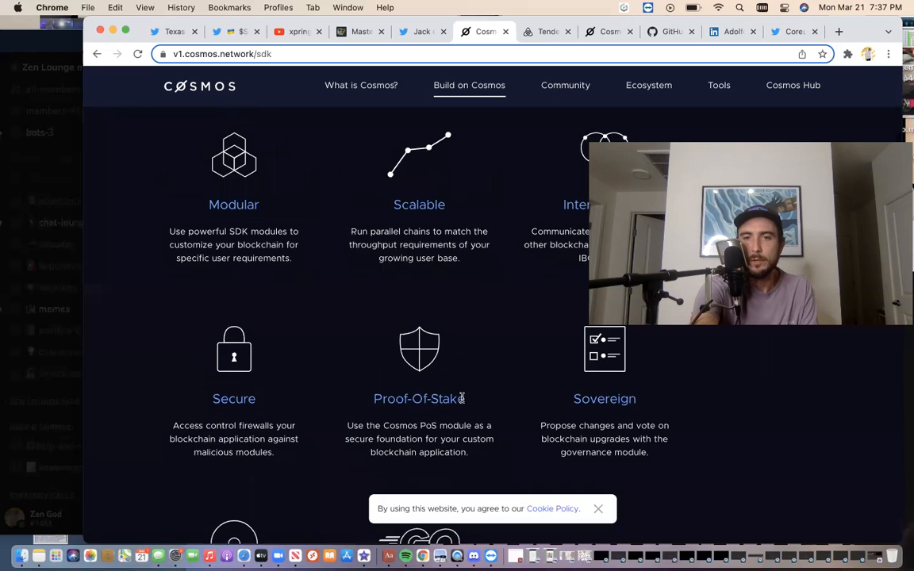
pyautogui.scroll(-3)
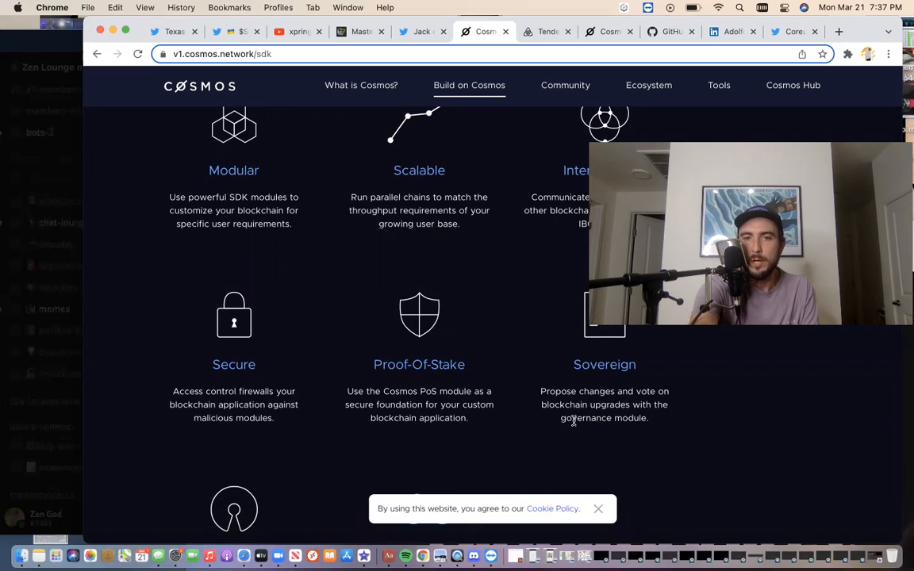
pyautogui.moveTo(584, 433)
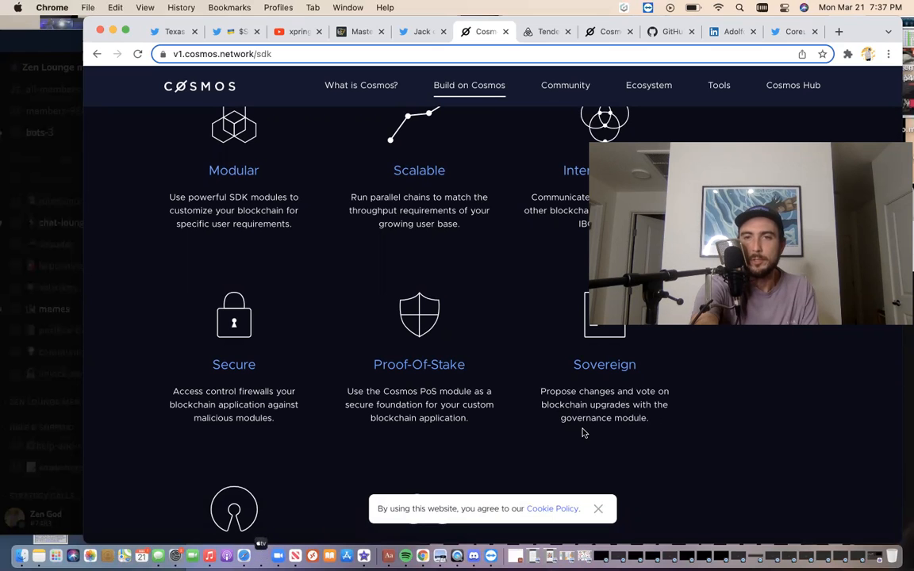
pyautogui.scroll(-3)
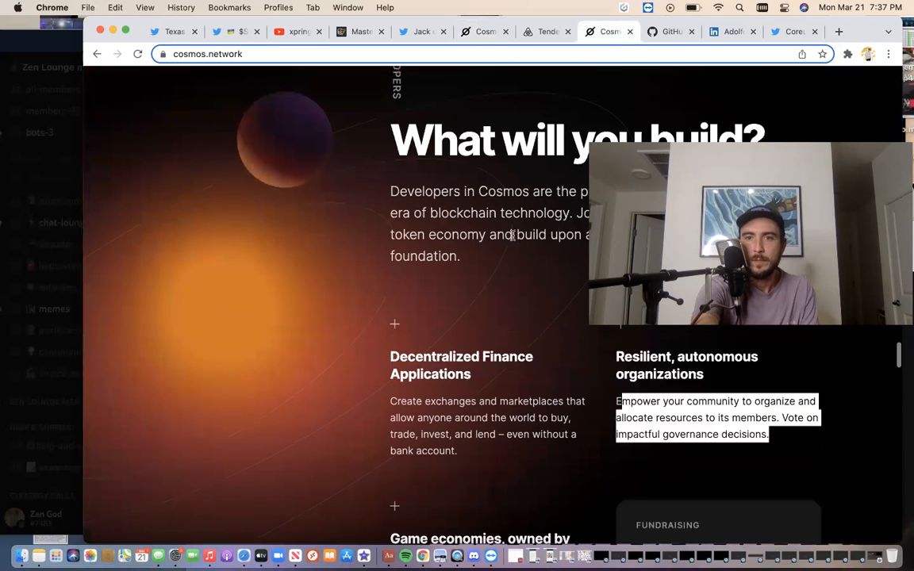
pyautogui.scroll(-3)
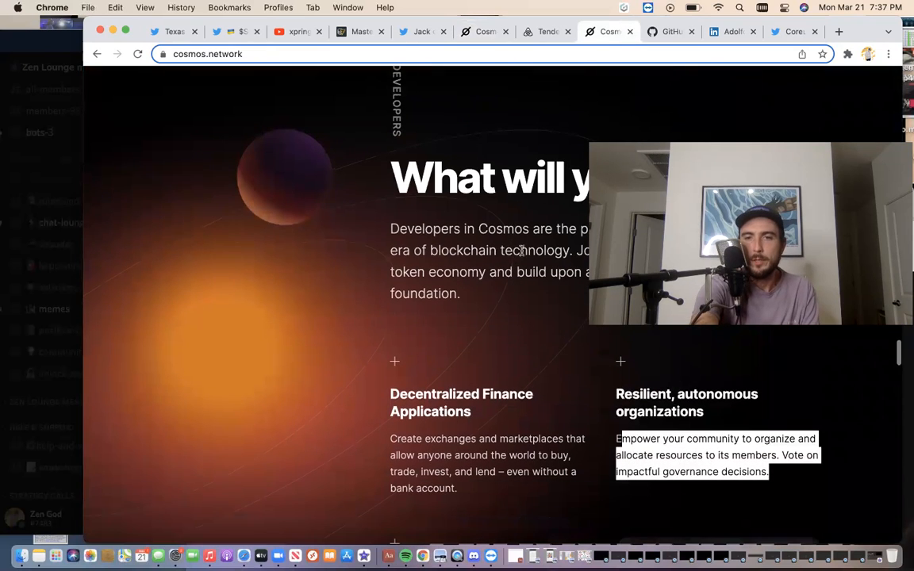
pyautogui.click(690, 404)
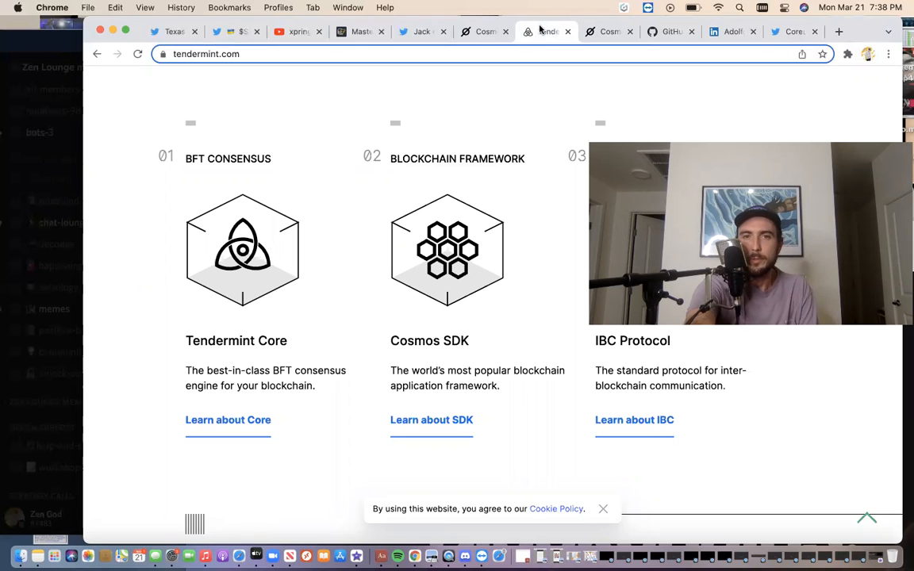
pyautogui.click(421, 32)
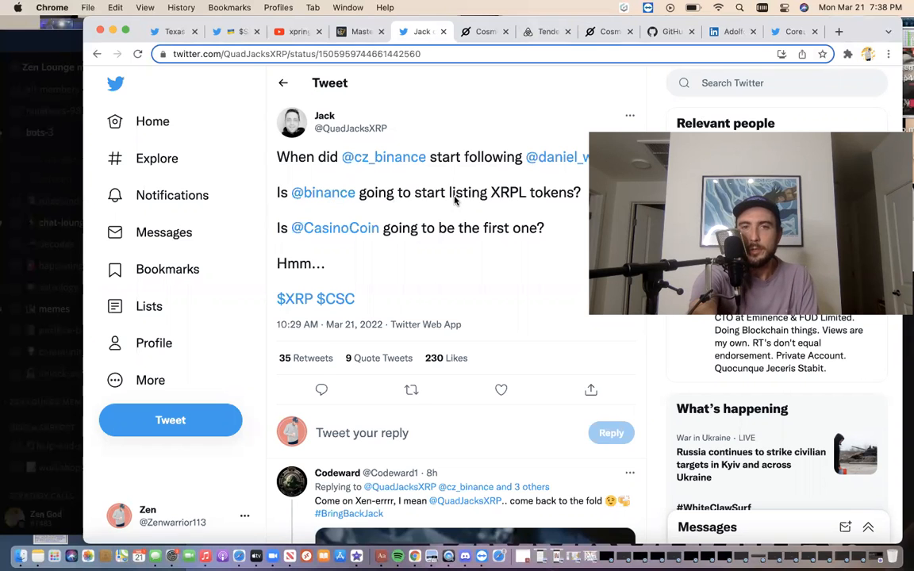
pyautogui.moveTo(389, 144)
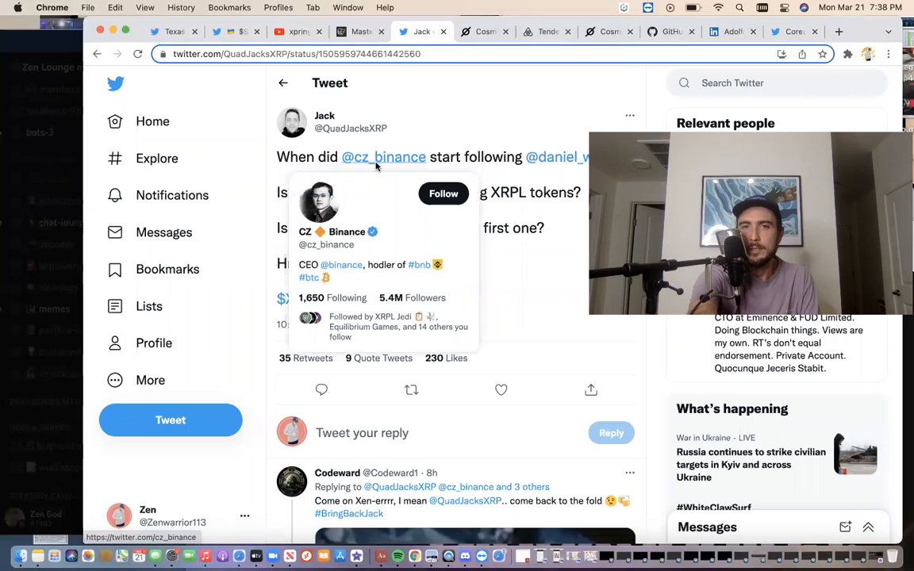
pyautogui.moveTo(556, 157)
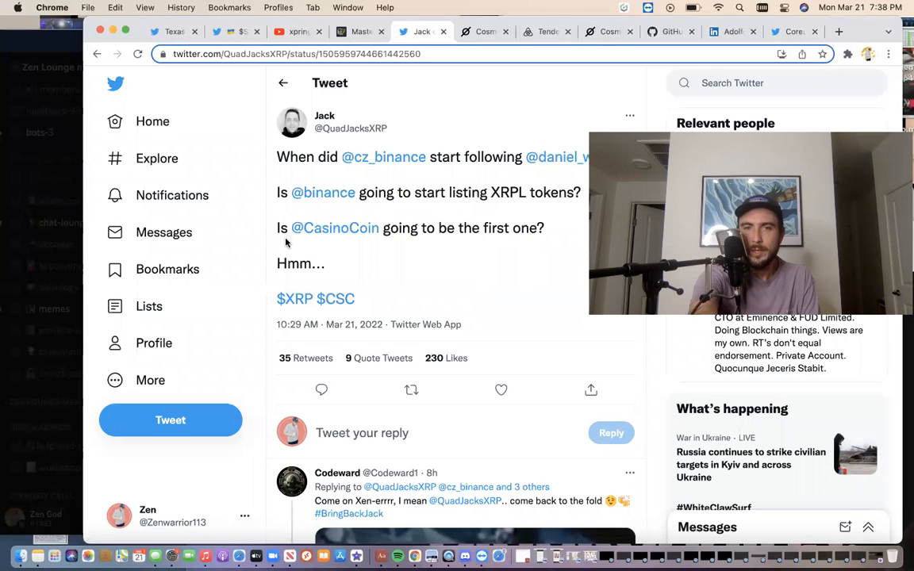
pyautogui.moveTo(412, 256)
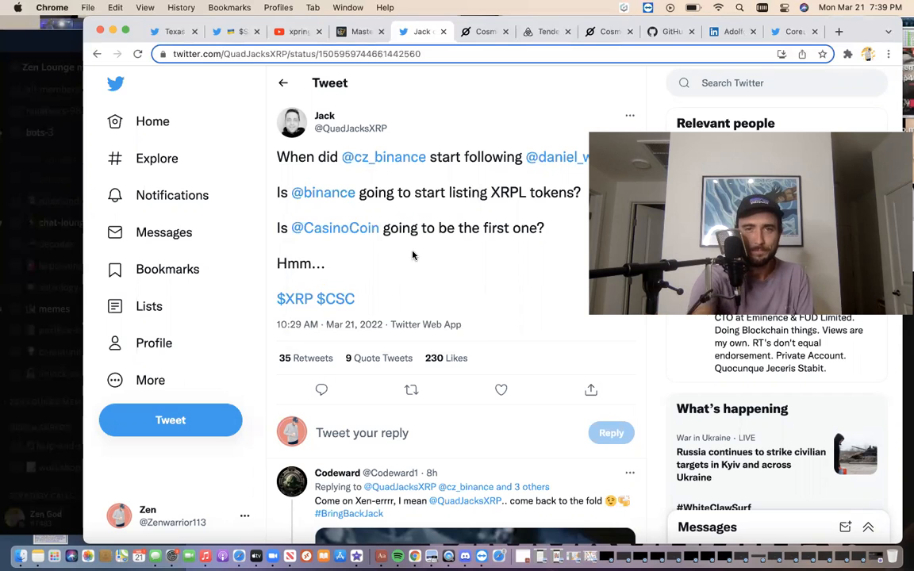
# - Switch to the Cointelegraph Xpring article, then to the 'xpring ethan' YouTube results
pyautogui.click(359, 31)
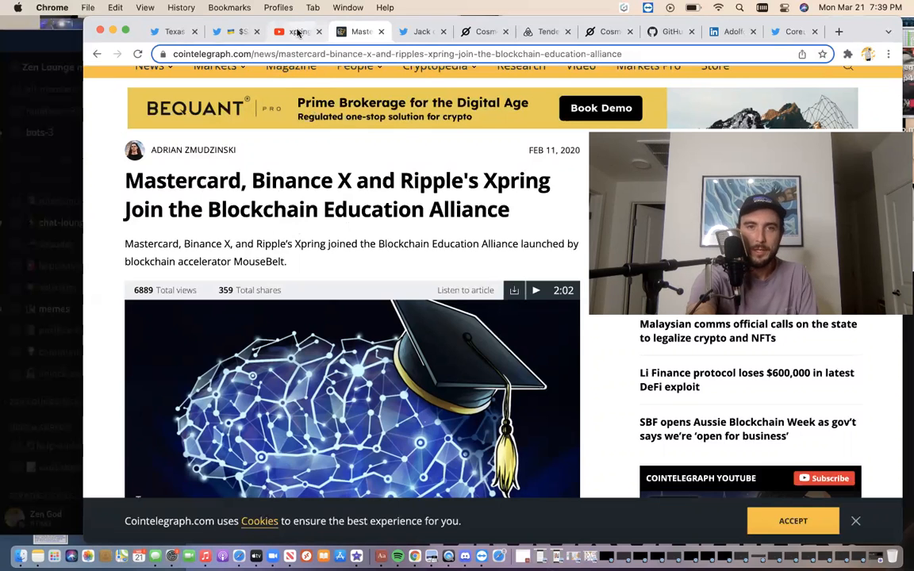
pyautogui.click(298, 32)
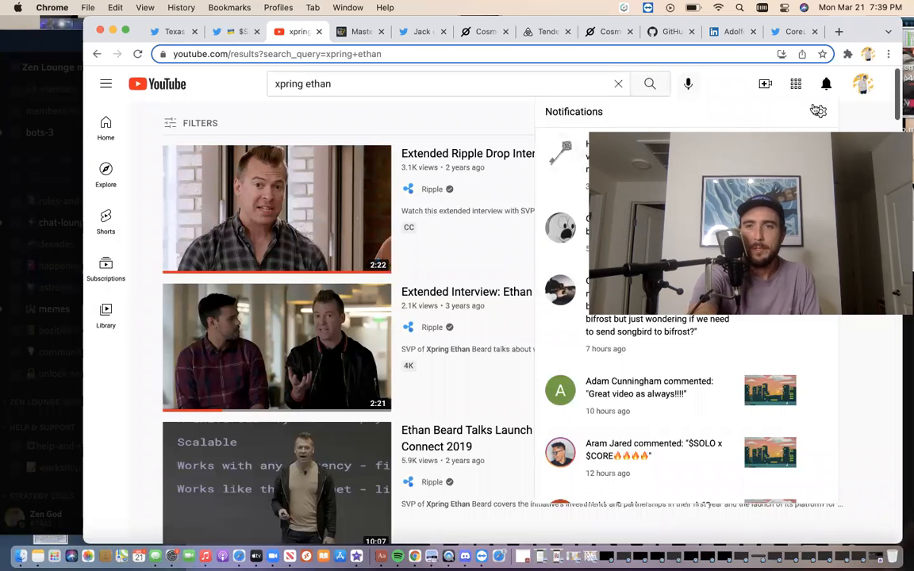
# - Dismiss the notifications list and return to the tendermint.com homepage
pyautogui.click(826, 83)
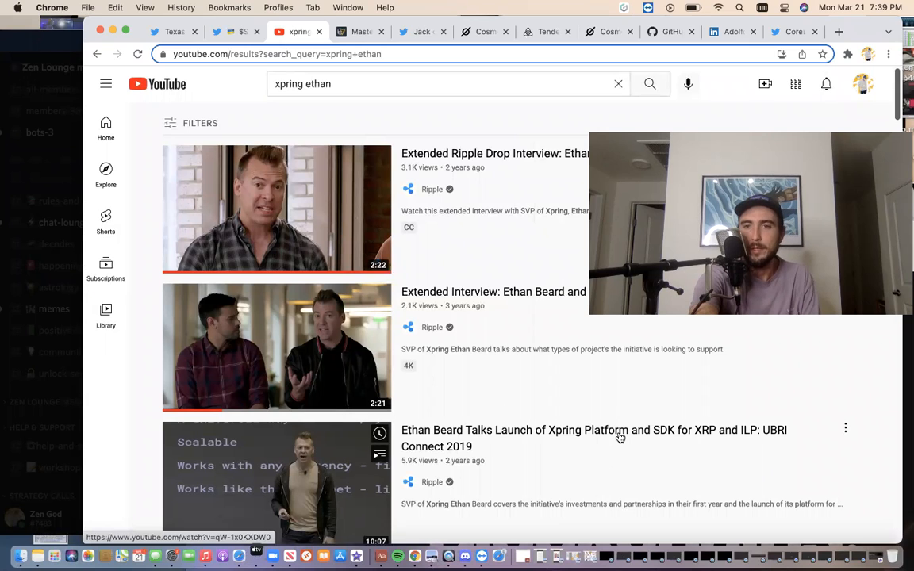
pyautogui.moveTo(620, 437)
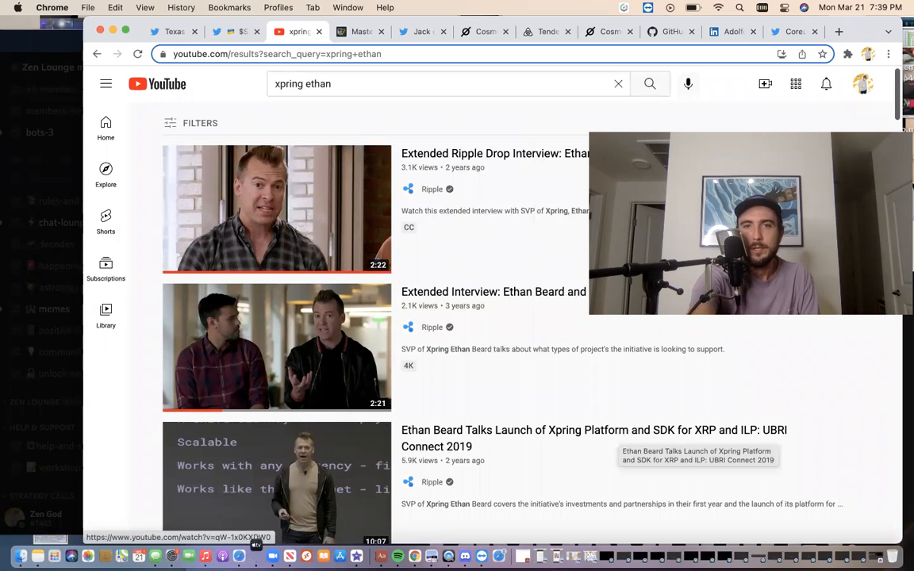
pyautogui.click(548, 32)
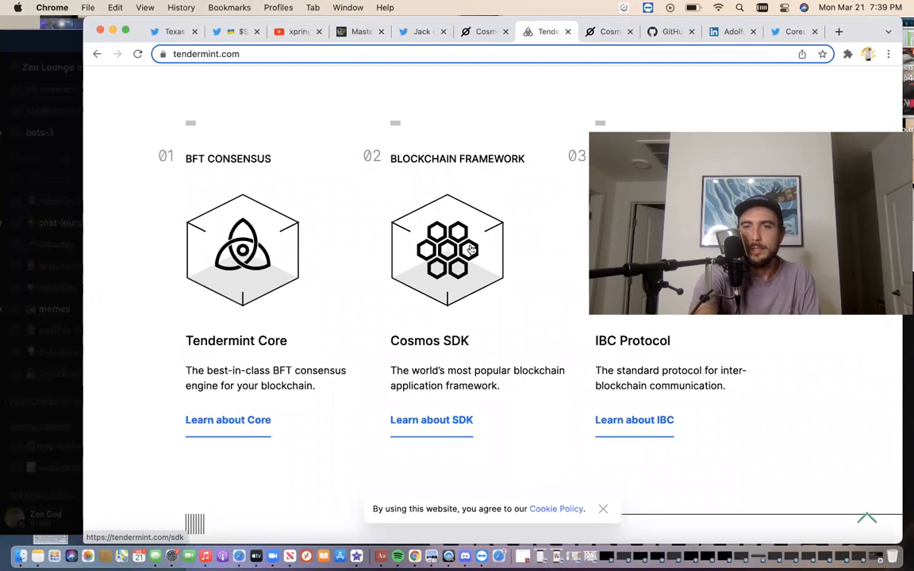
pyautogui.moveTo(221, 294)
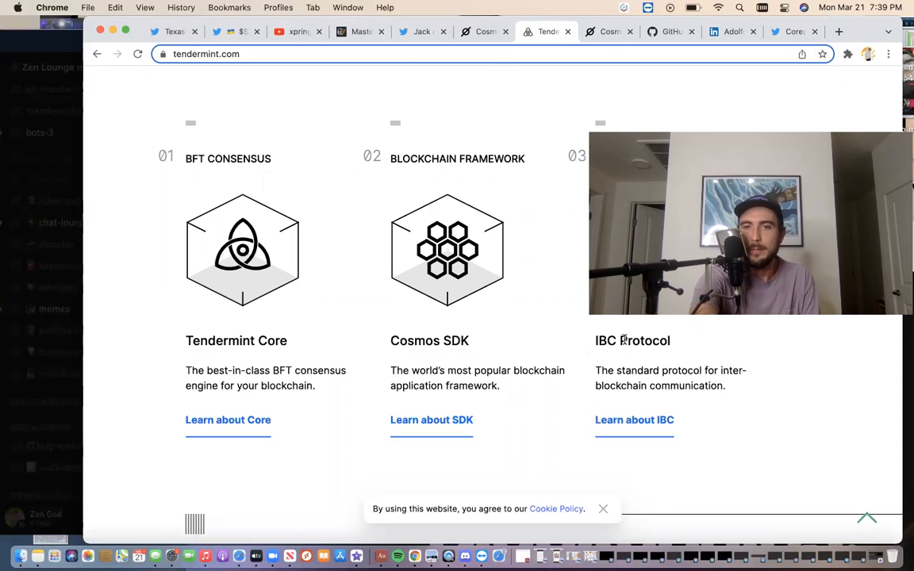
pyautogui.moveTo(399, 107)
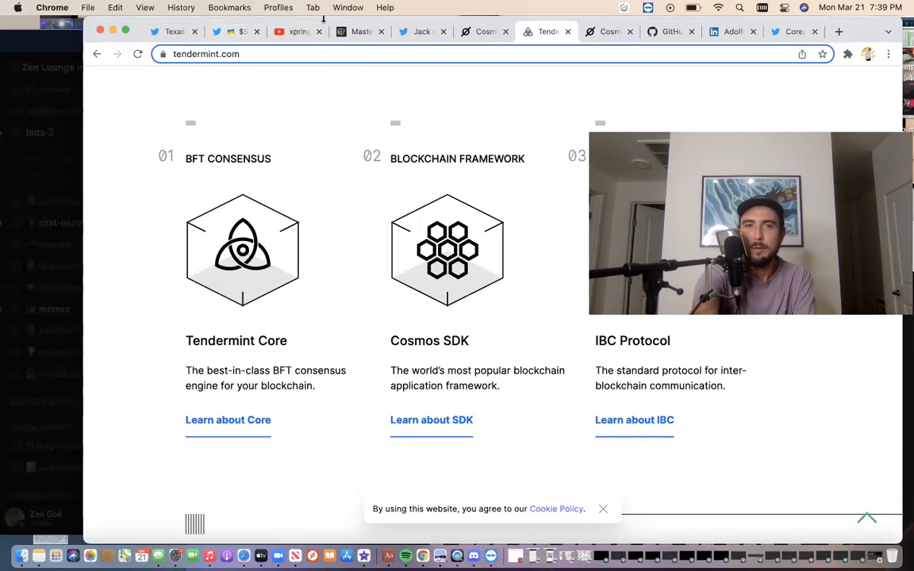
# - Switch to the YouTube tab listing 'xpring ethan' Ethan Beard interview results
pyautogui.click(298, 32)
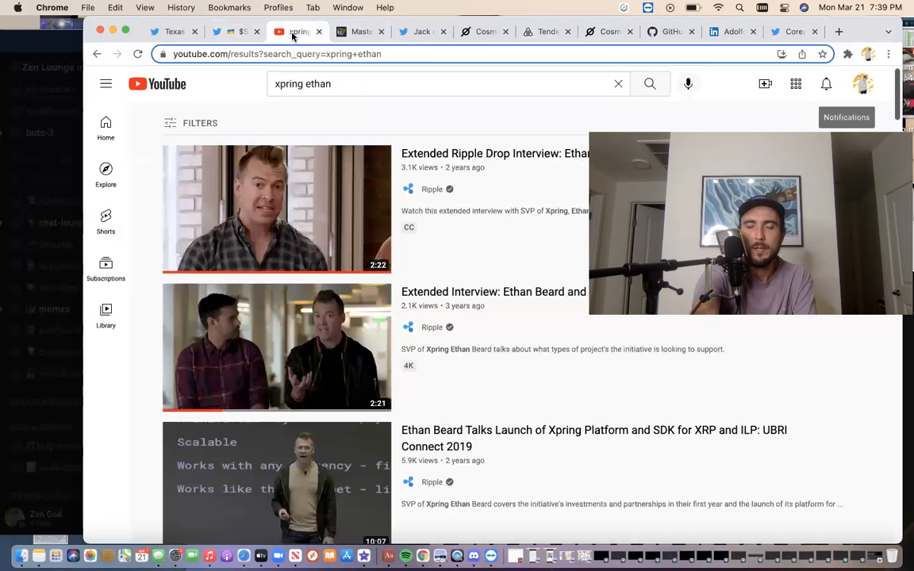
pyautogui.moveTo(281, 378)
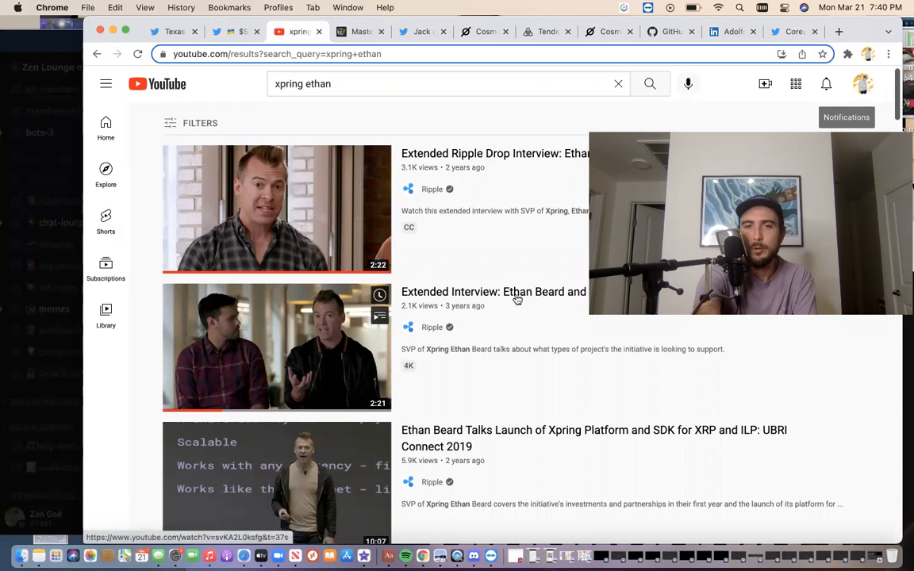
pyautogui.moveTo(324, 352)
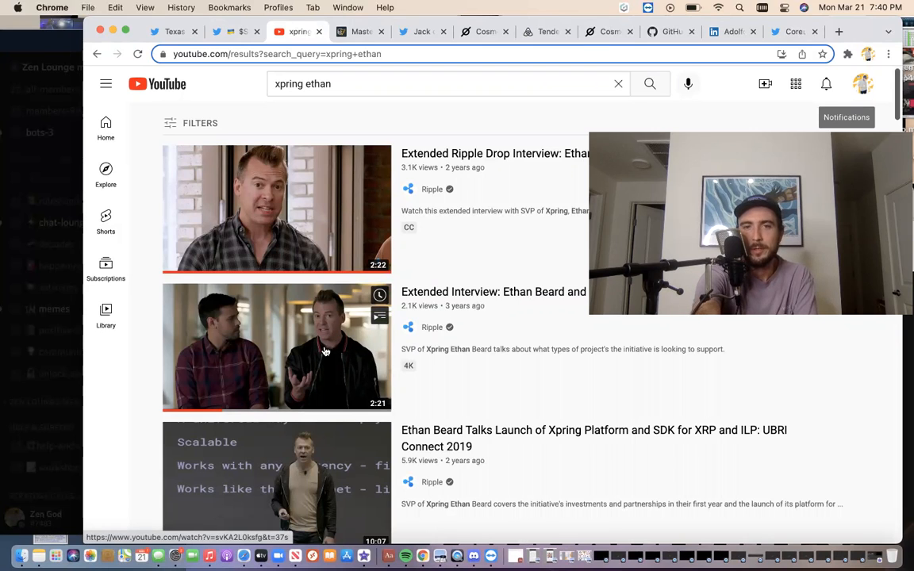
pyautogui.moveTo(321, 347)
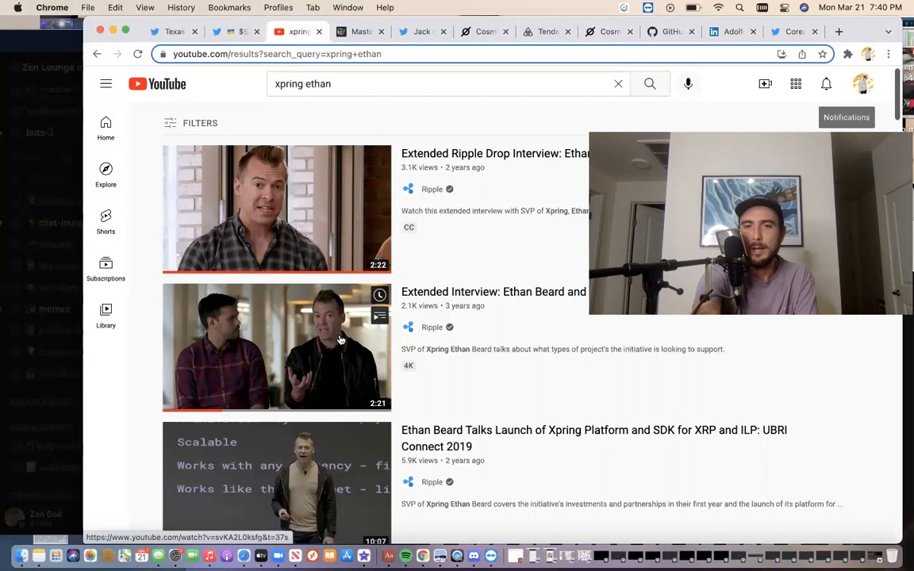
pyautogui.moveTo(345, 366)
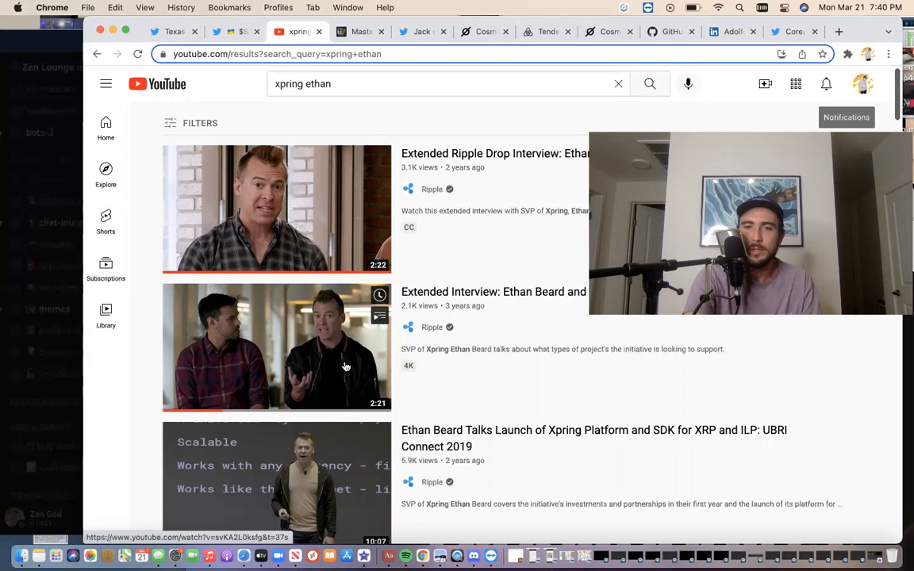
pyautogui.moveTo(350, 446)
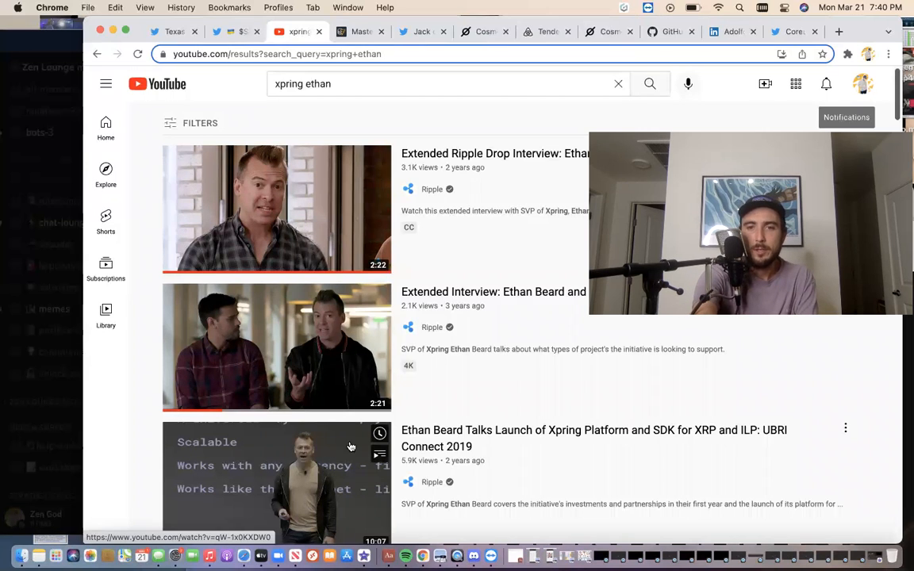
pyautogui.moveTo(567, 446)
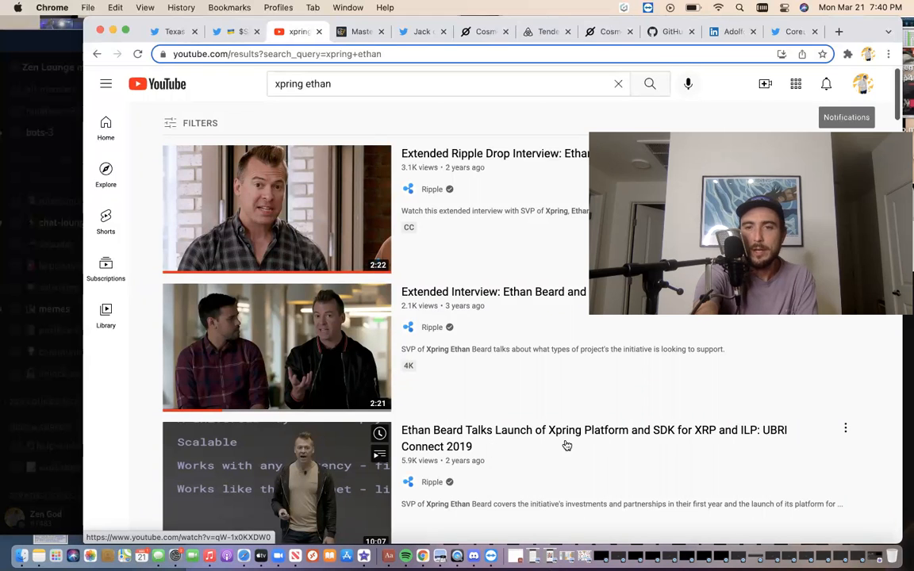
pyautogui.moveTo(701, 441)
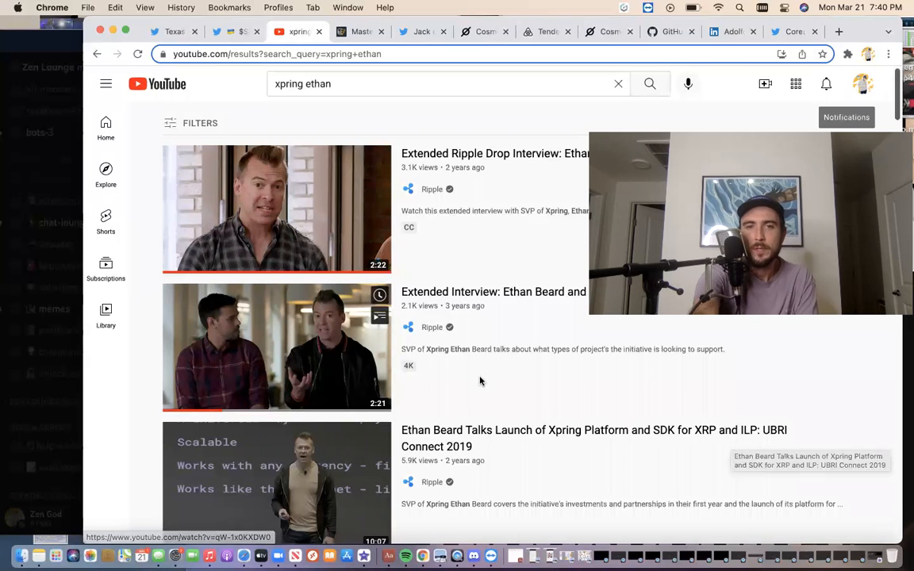
pyautogui.moveTo(469, 354)
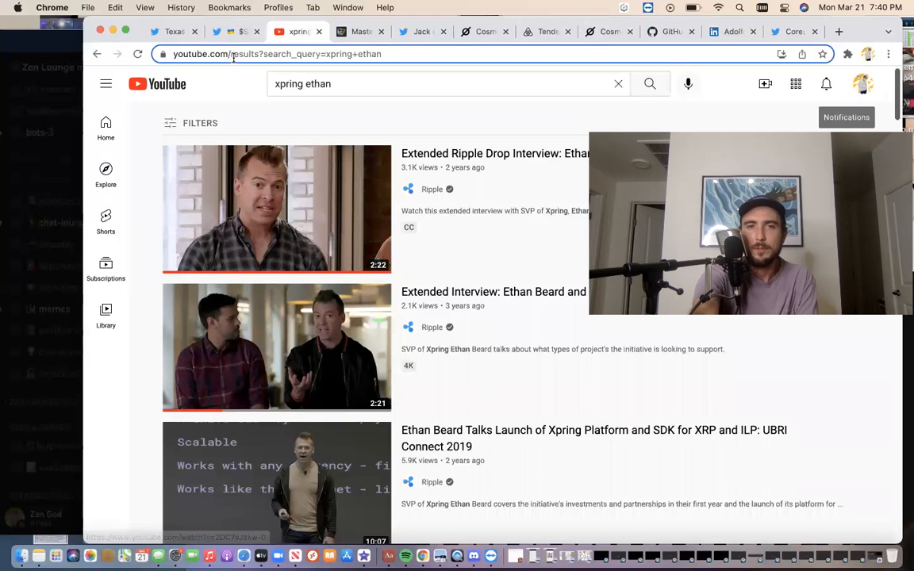
pyautogui.click(231, 32)
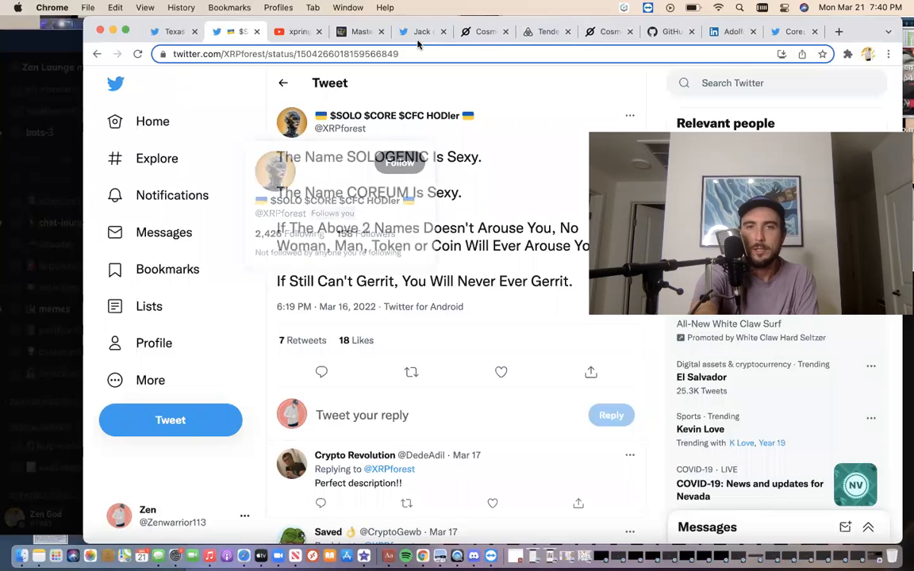
pyautogui.moveTo(337, 172)
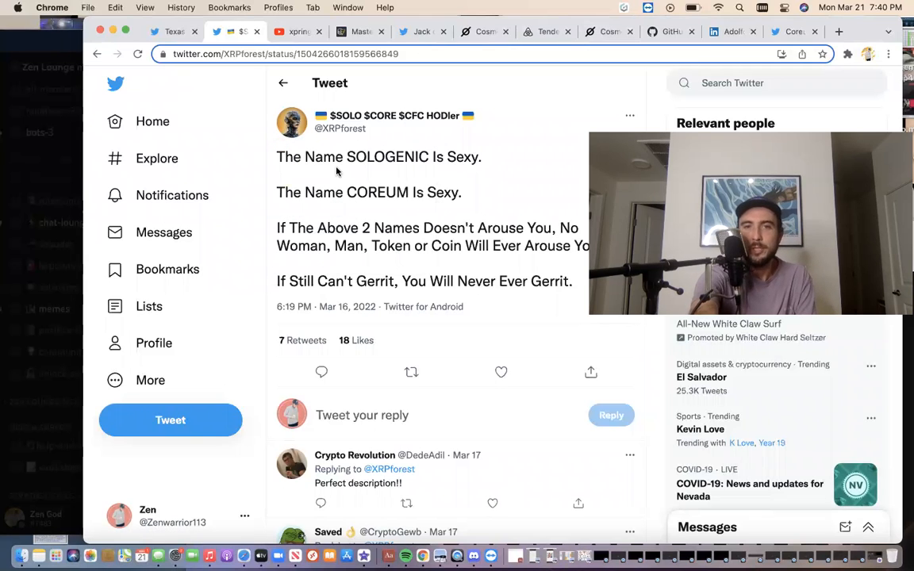
pyautogui.moveTo(351, 219)
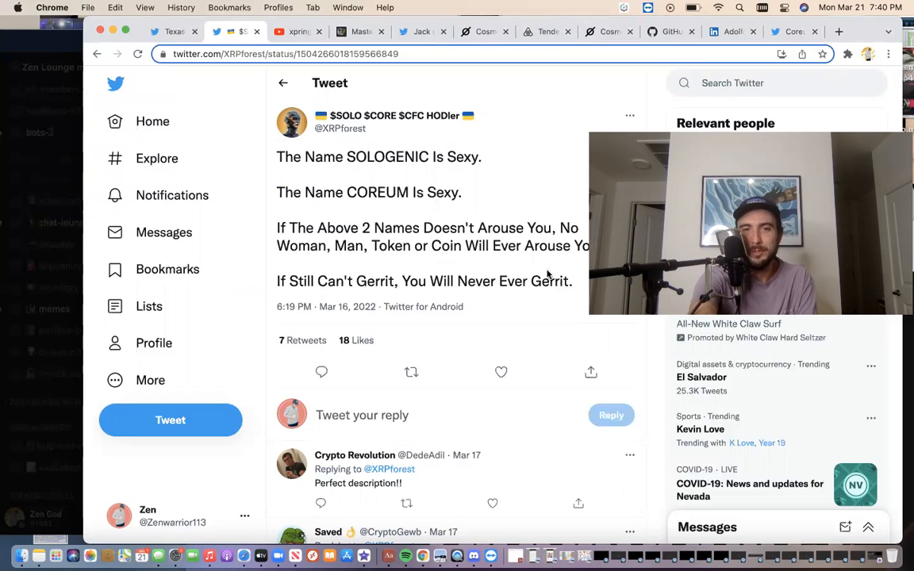
pyautogui.moveTo(341, 301)
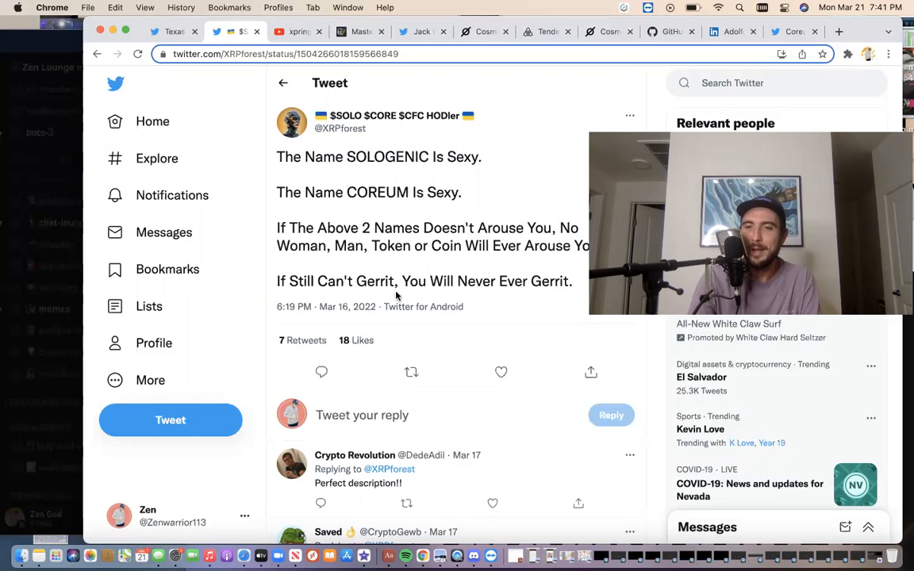
pyautogui.moveTo(308, 209)
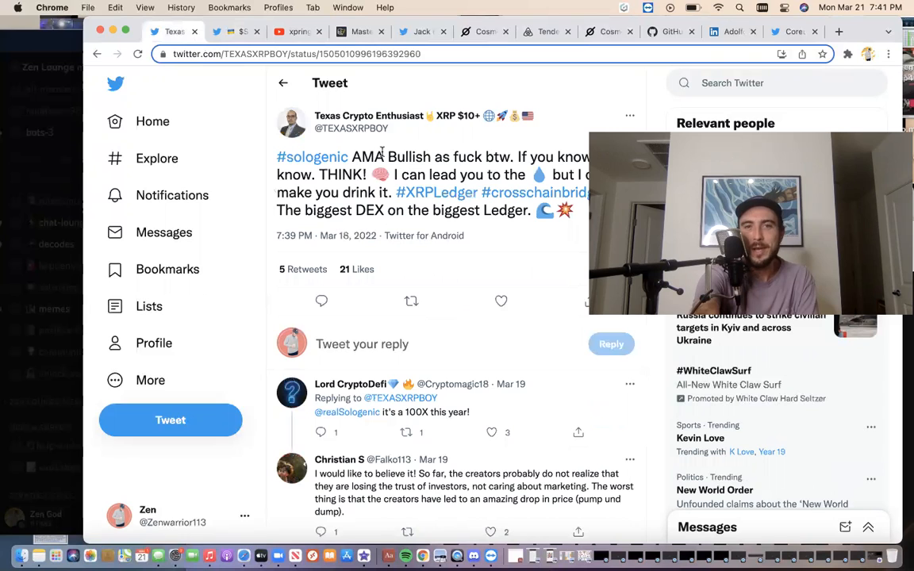
pyautogui.moveTo(315, 141)
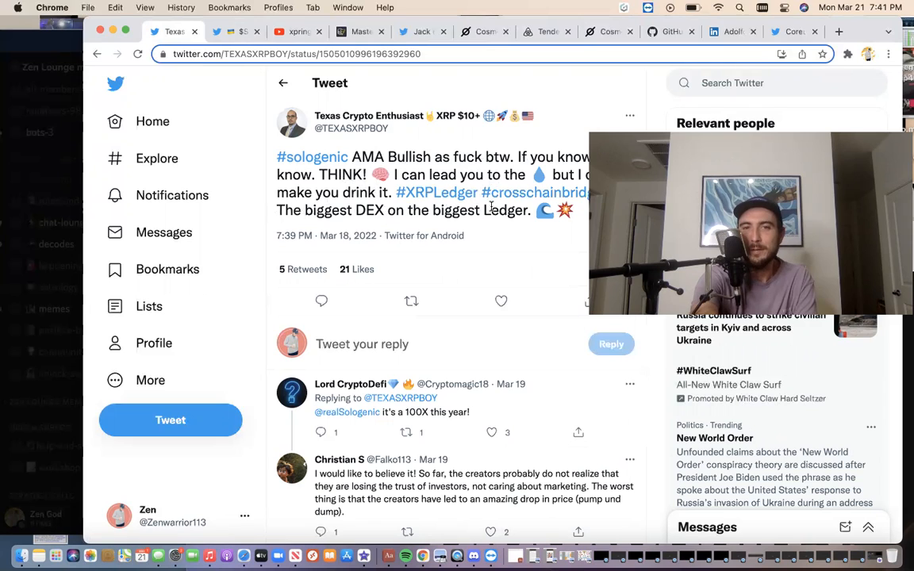
pyautogui.moveTo(389, 231)
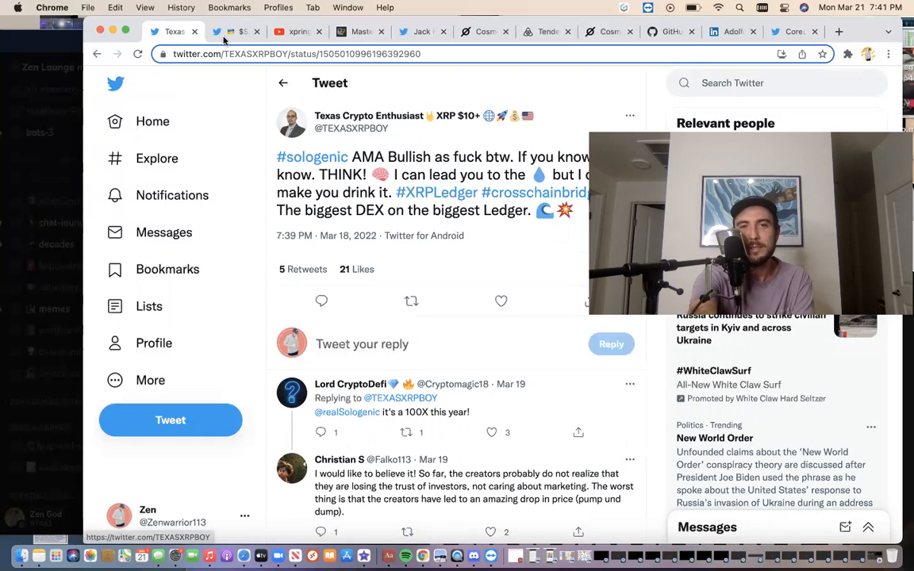
# - Revisit the SOLOGENIC and #sologenic tweets and the video results, then open Discord keeping the current audio device
pyautogui.click(230, 32)
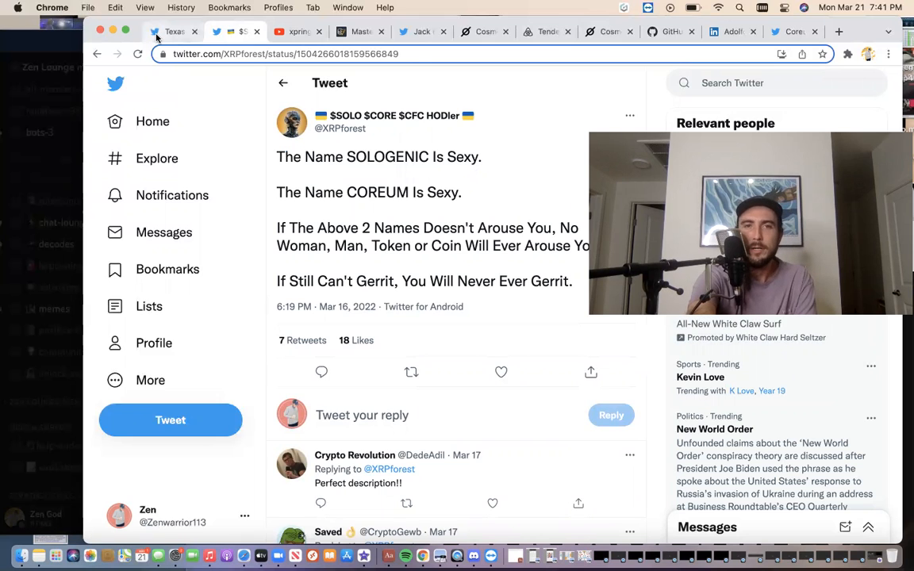
pyautogui.click(234, 32)
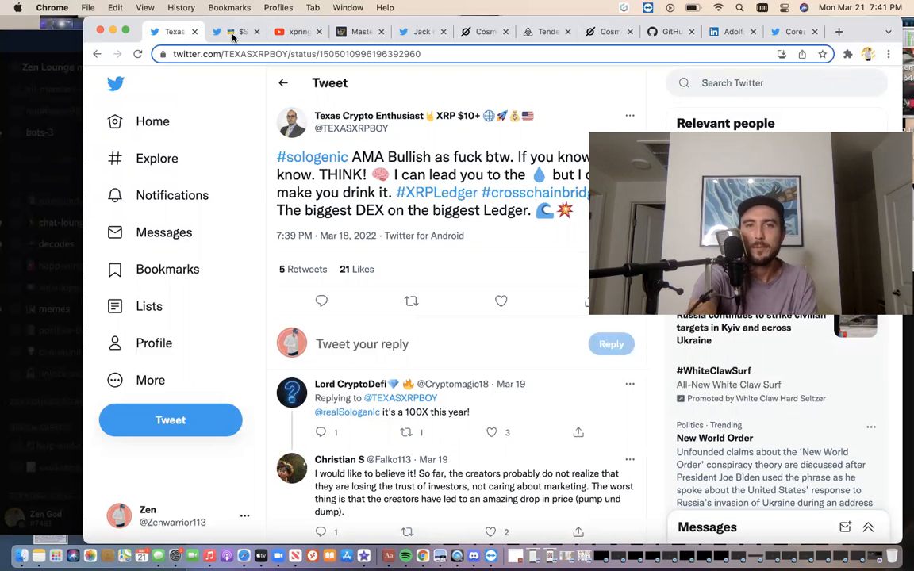
pyautogui.click(298, 32)
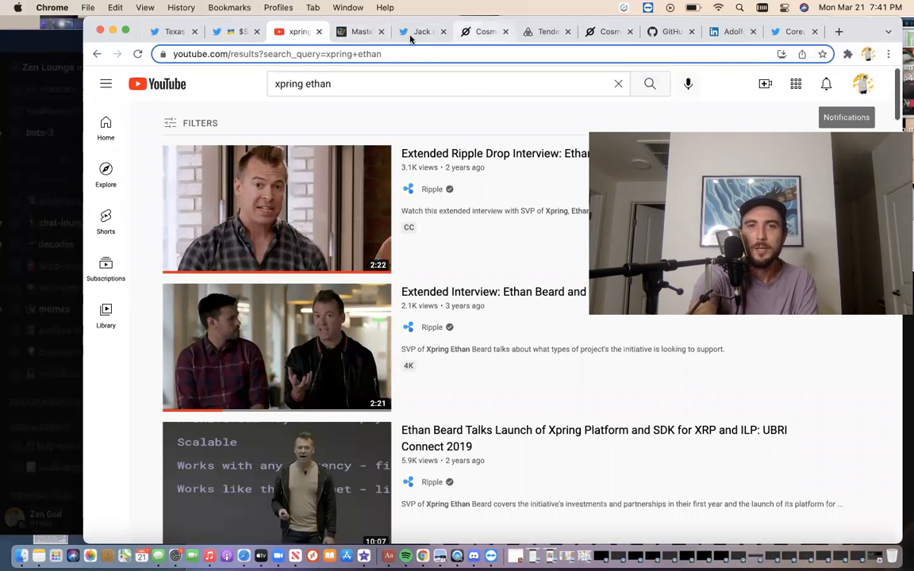
pyautogui.click(420, 32)
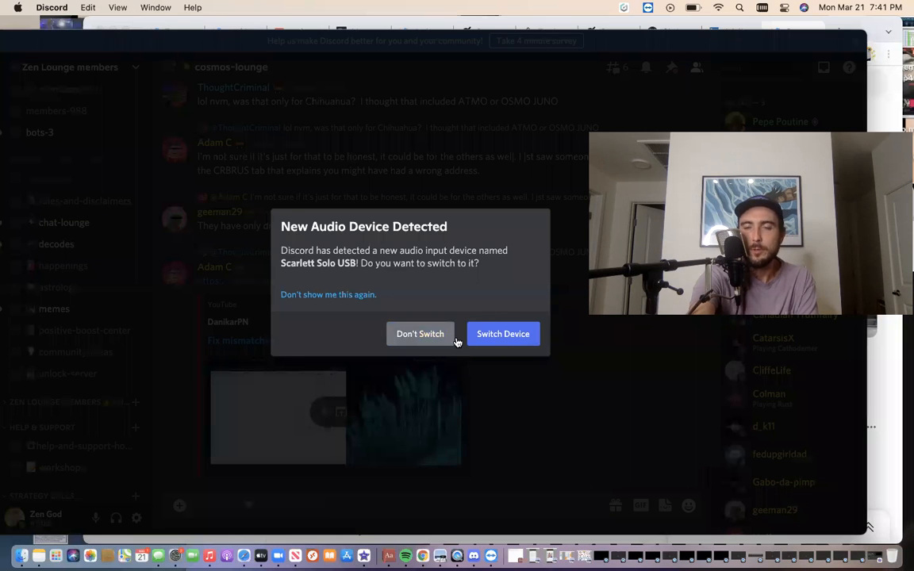
pyautogui.click(419, 333)
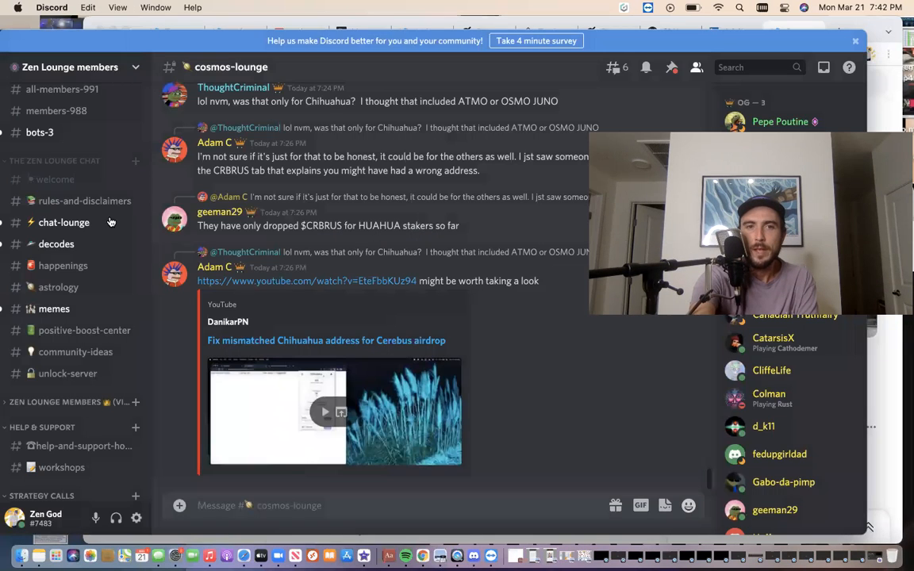